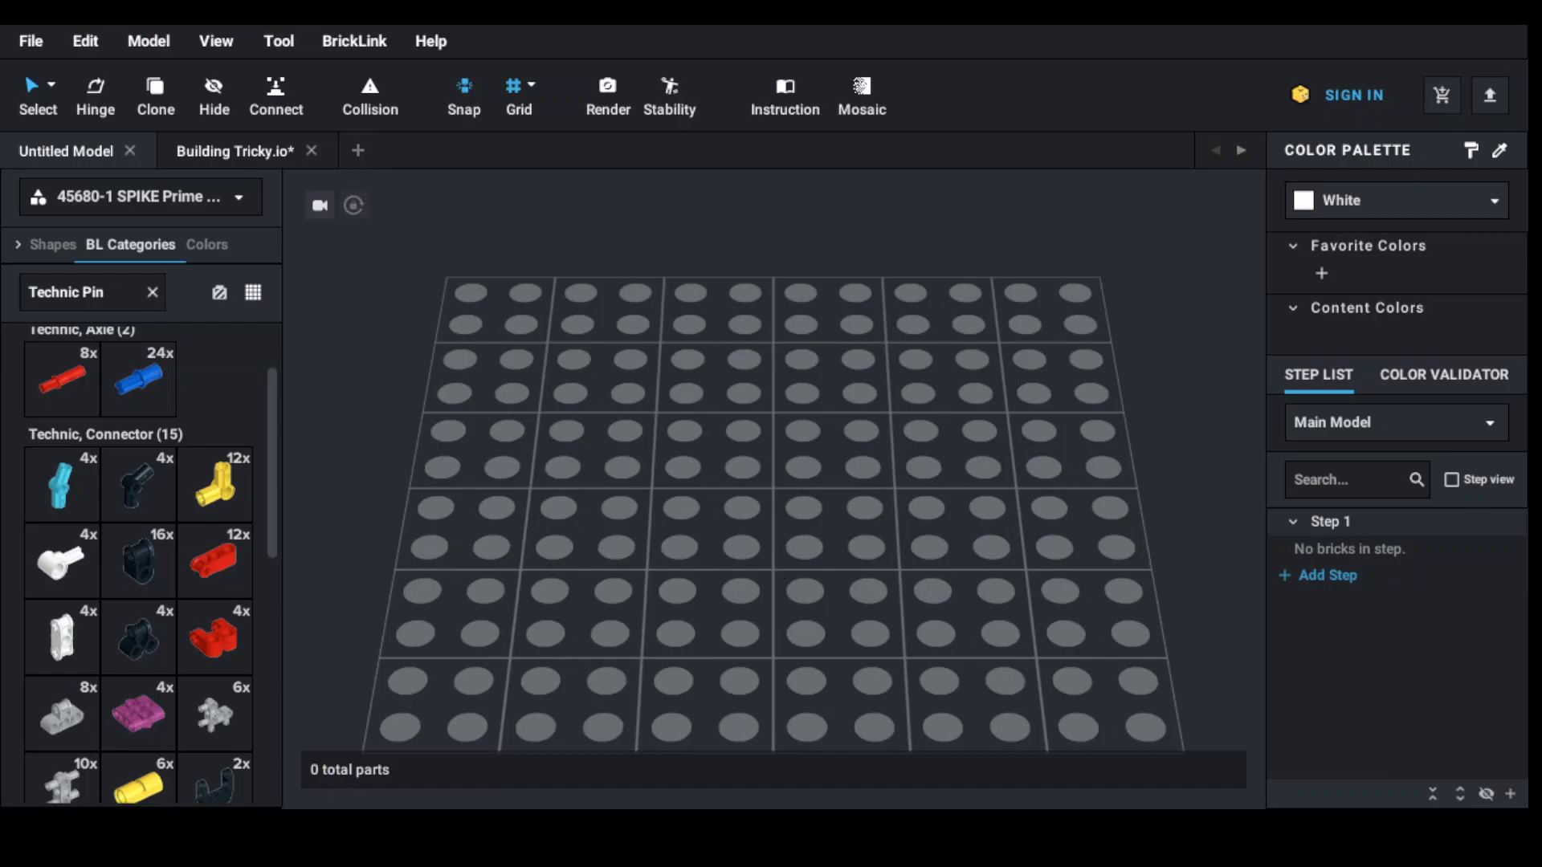
Open the palette dropdown to list the Robot Inventor and SPIKE Prime palettes
click(239, 197)
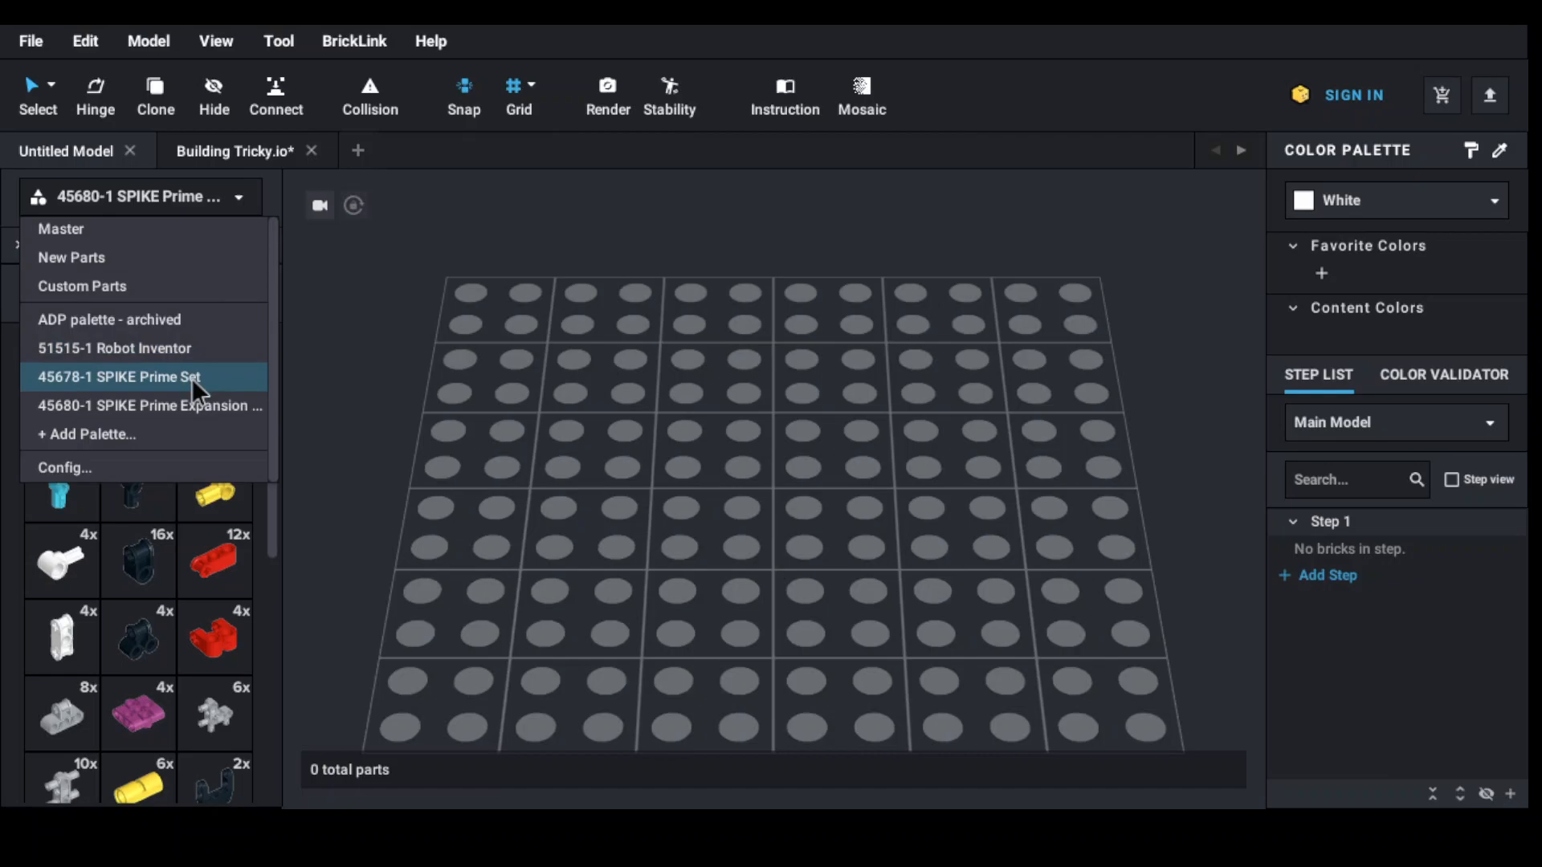
mouse_move(196, 412)
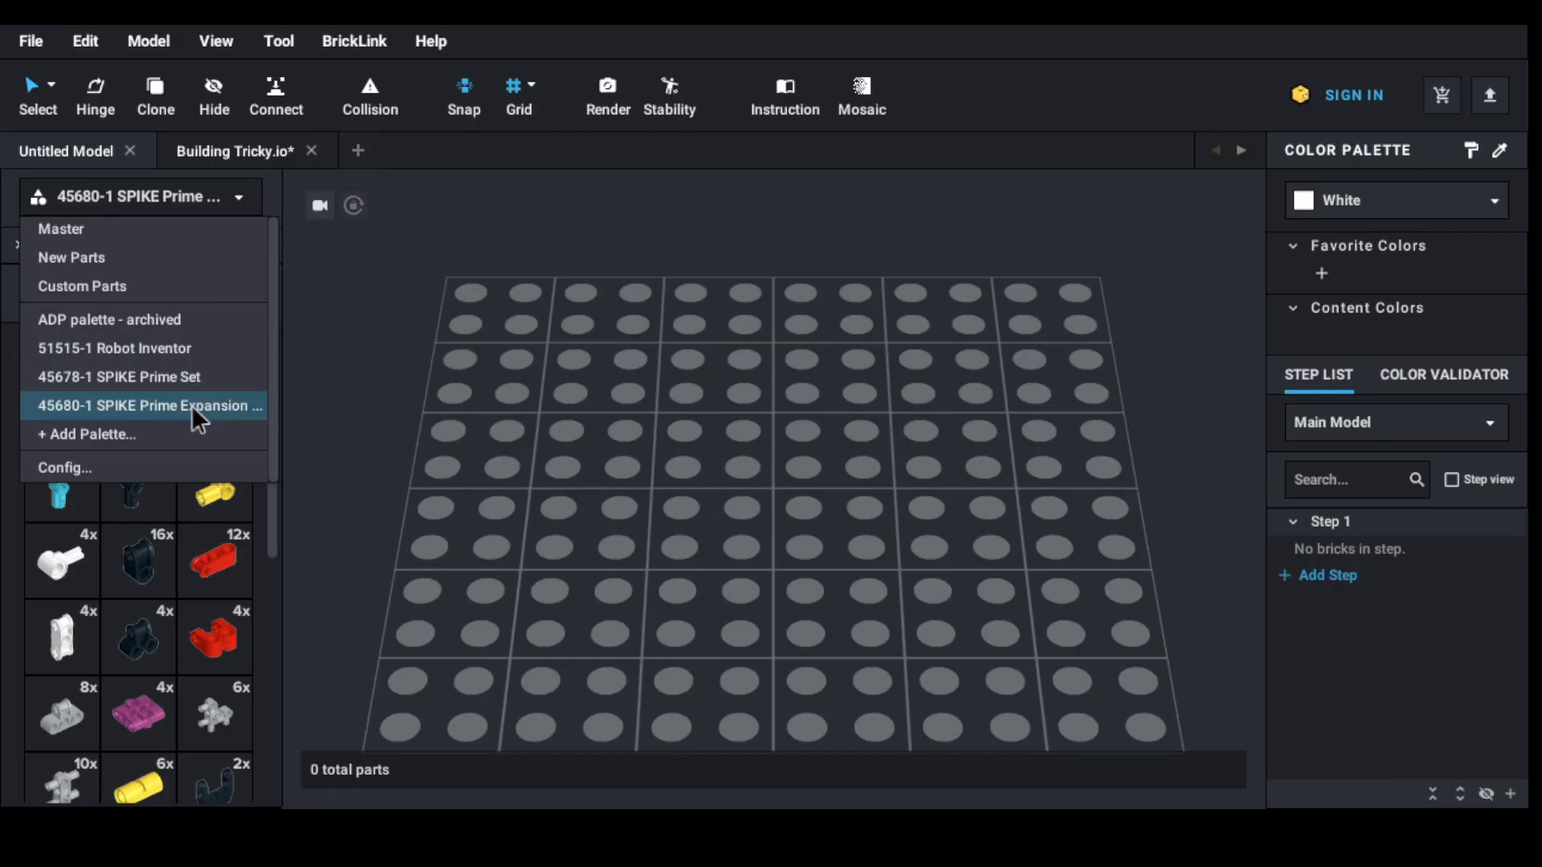
mouse_move(147, 257)
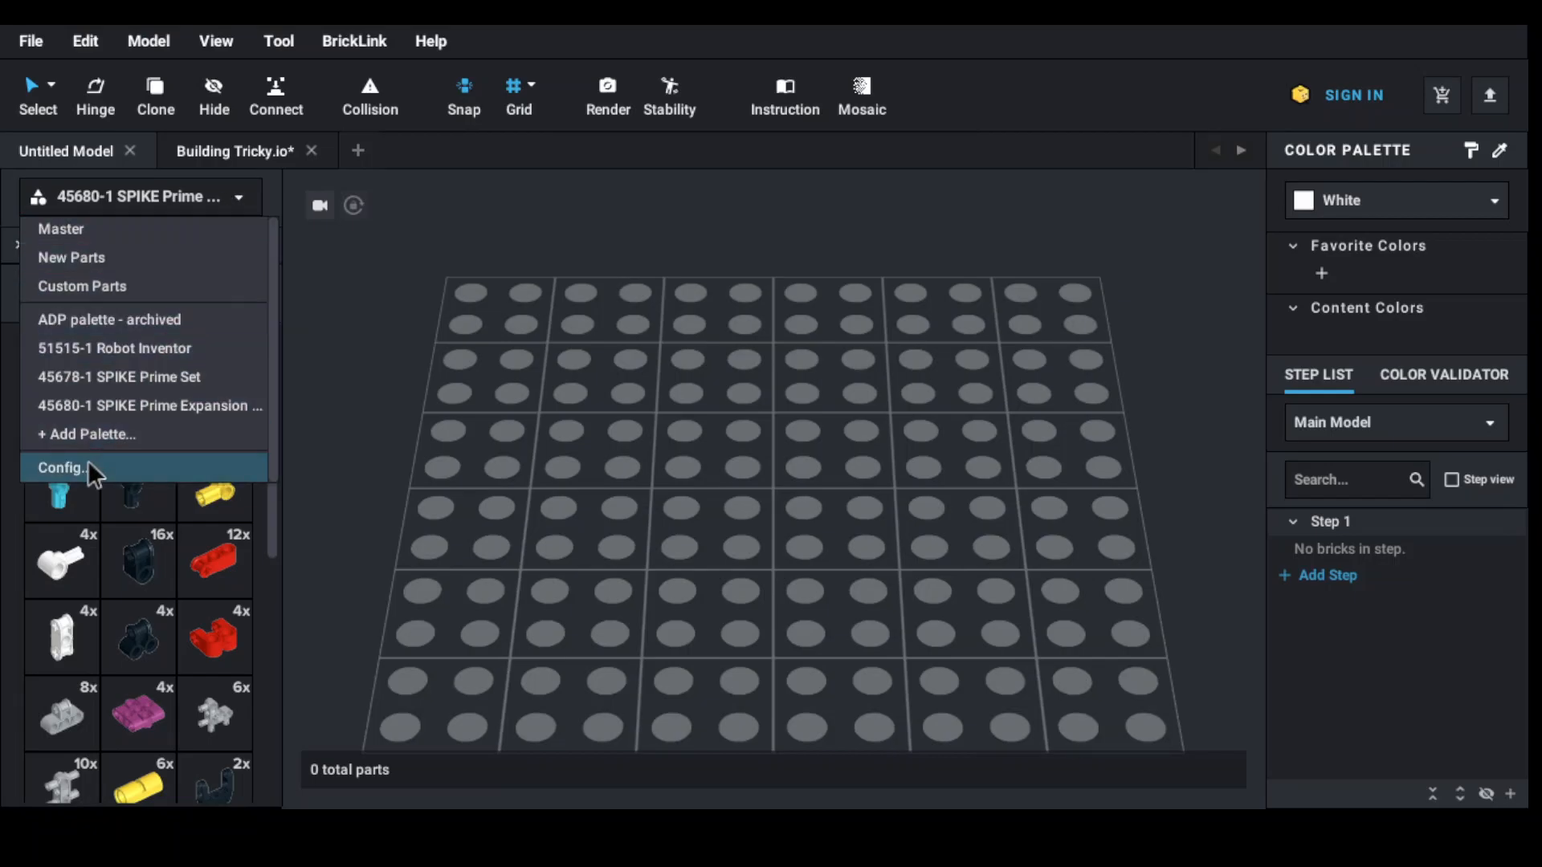
click(65, 467)
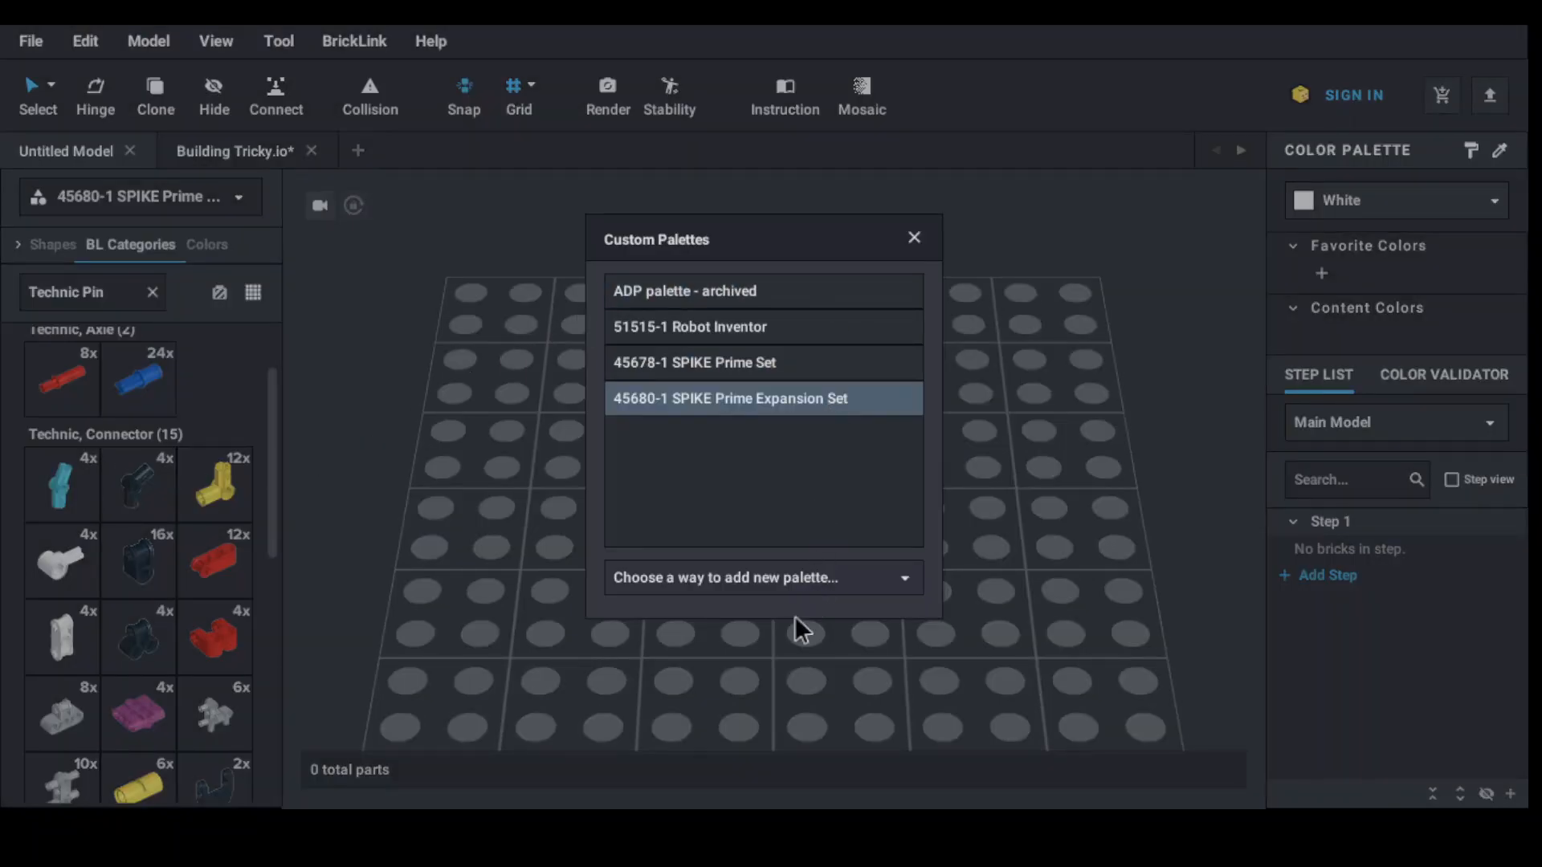
click(762, 577)
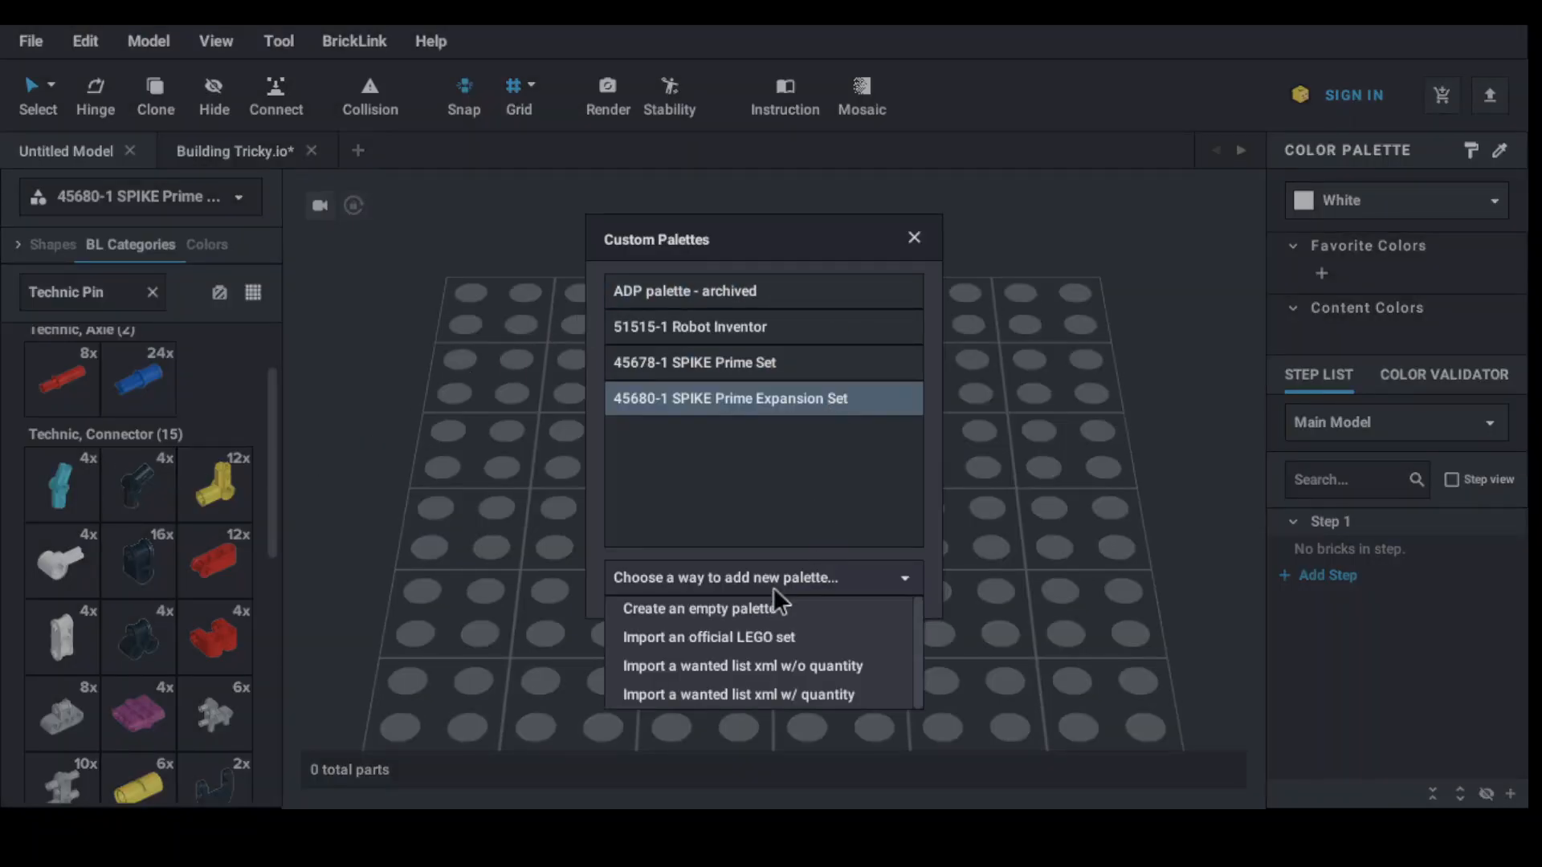
click(709, 636)
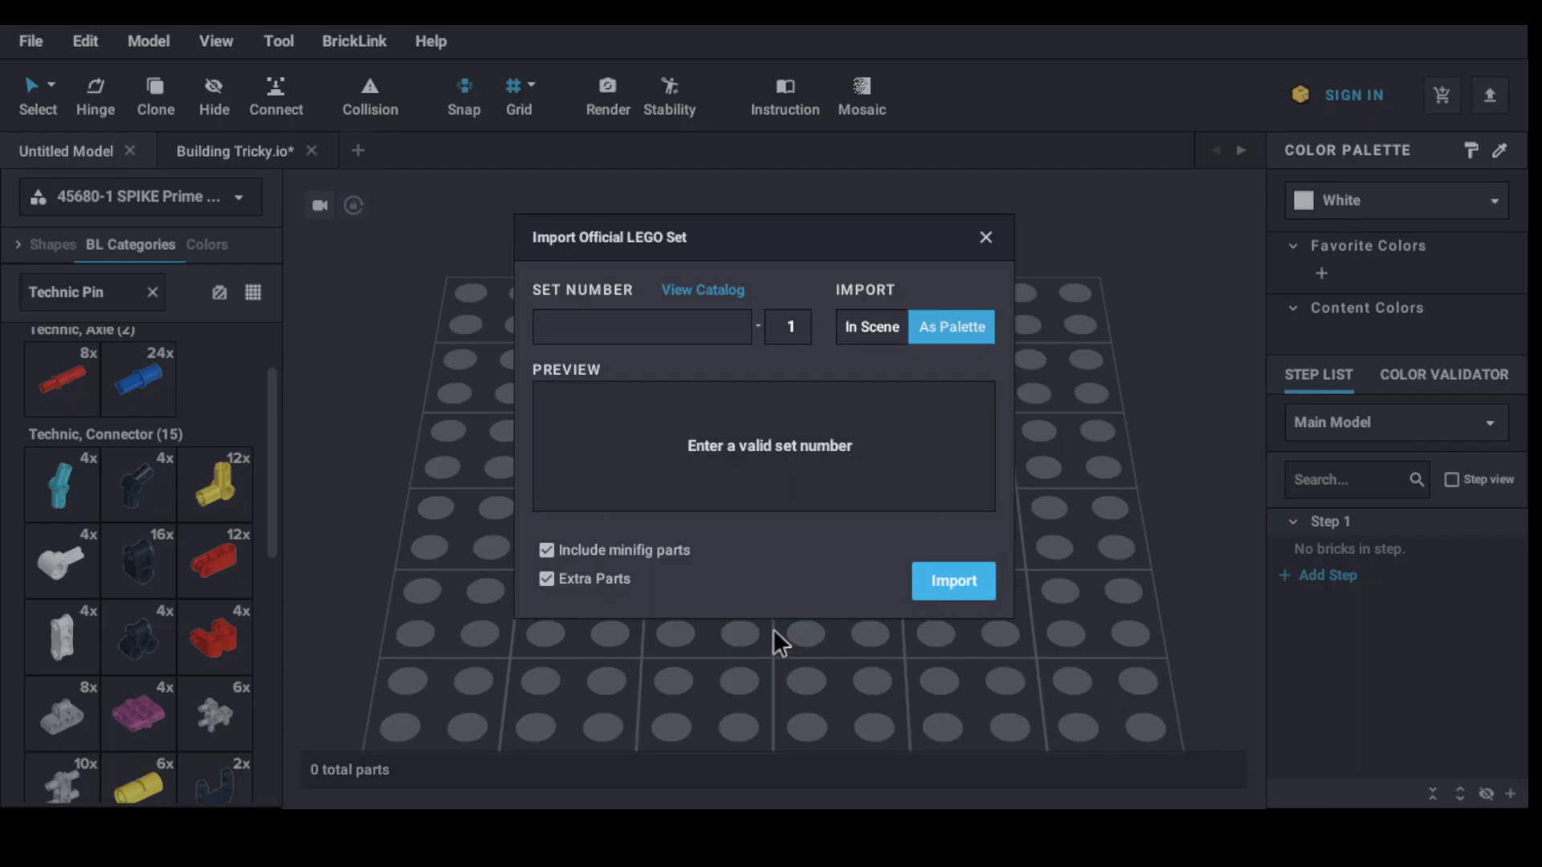
mouse_move(1027, 580)
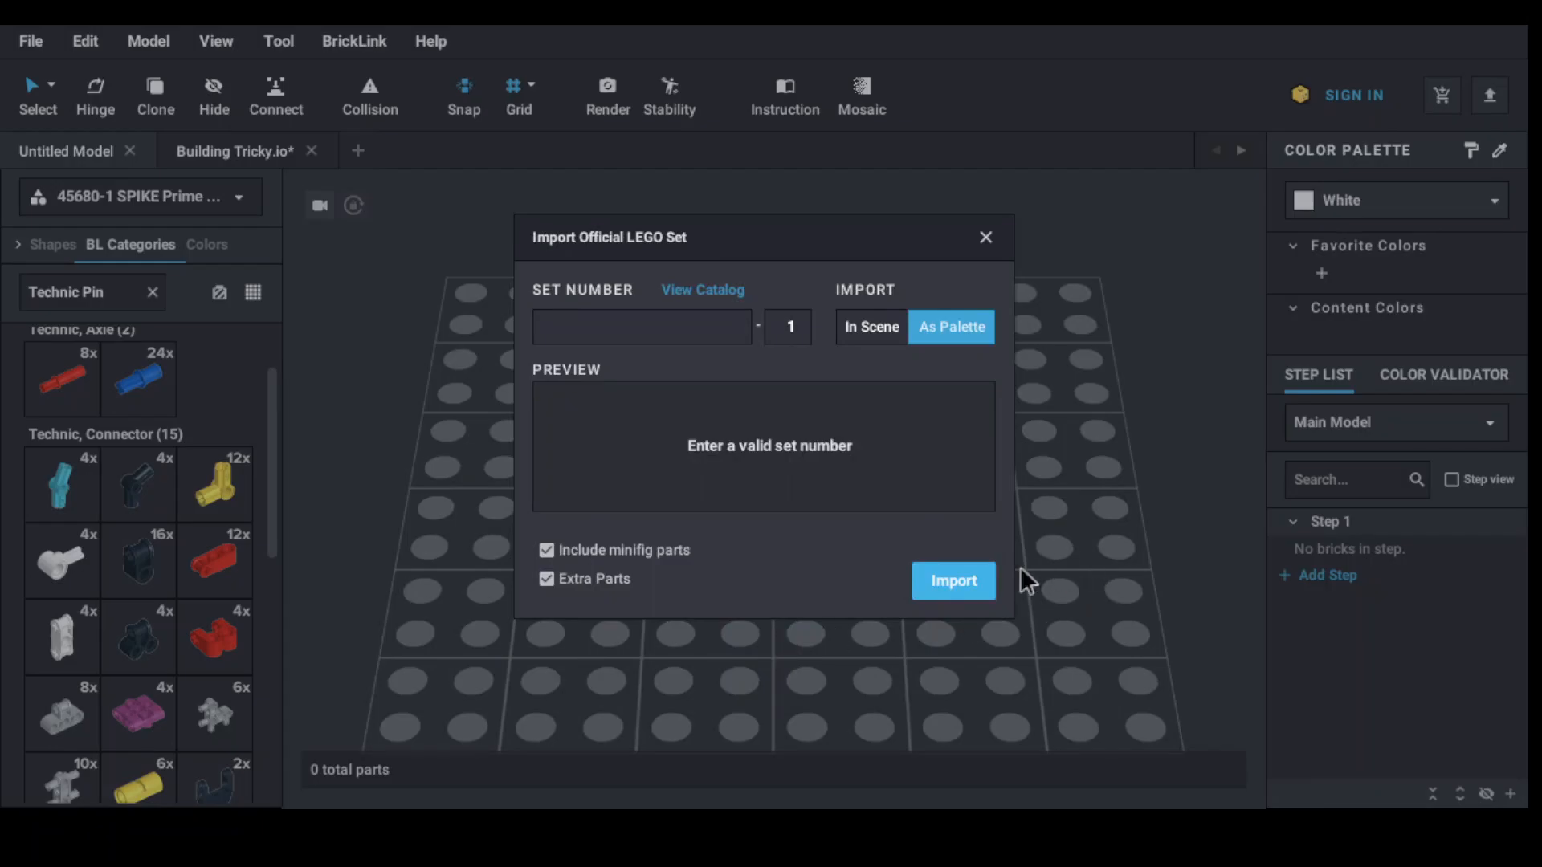
click(985, 237)
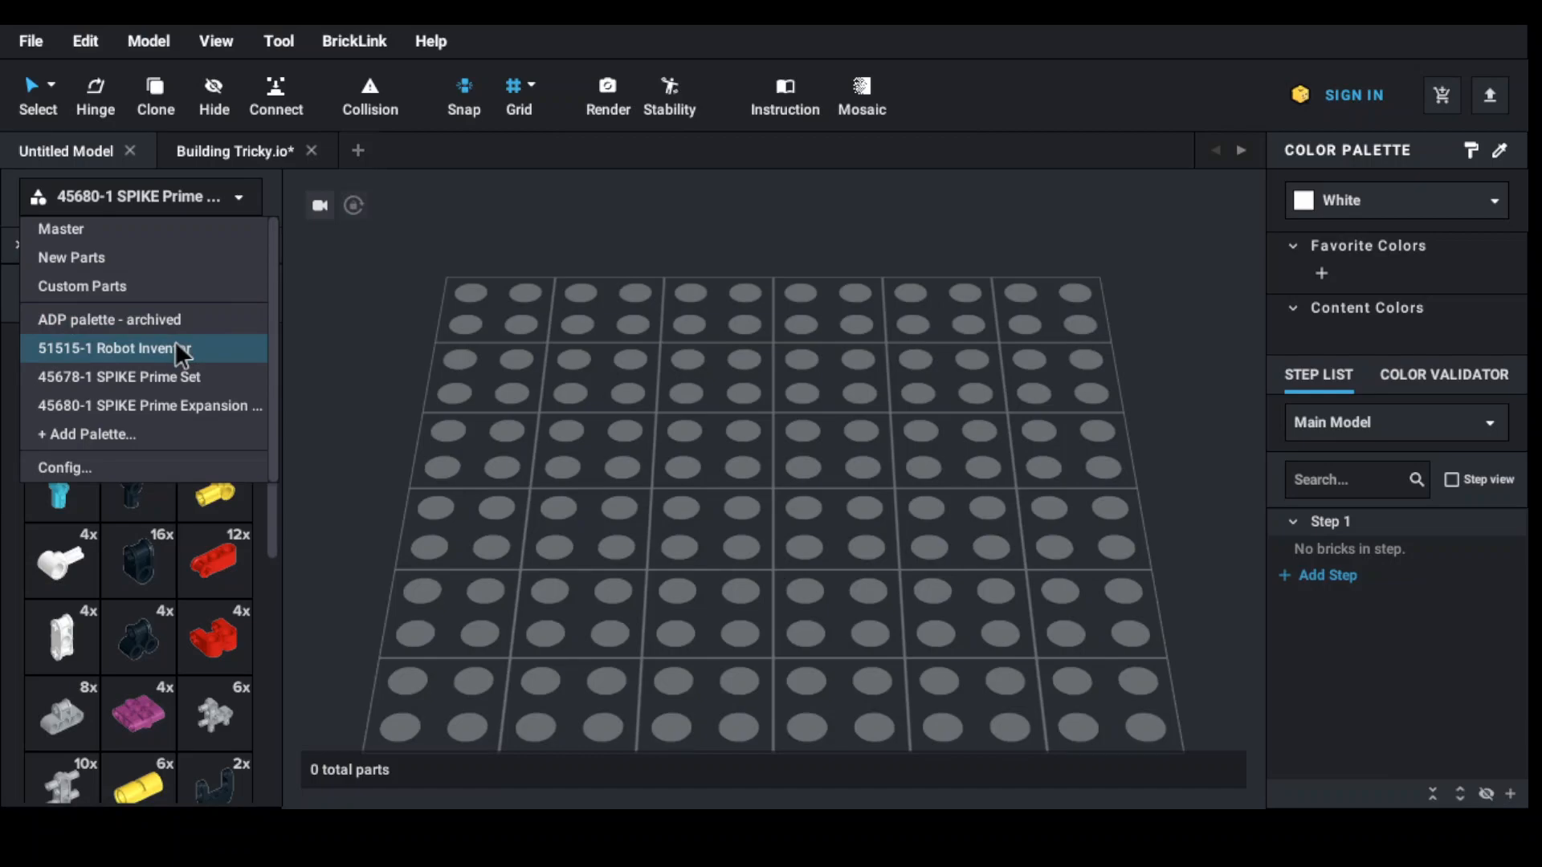
mouse_move(187, 362)
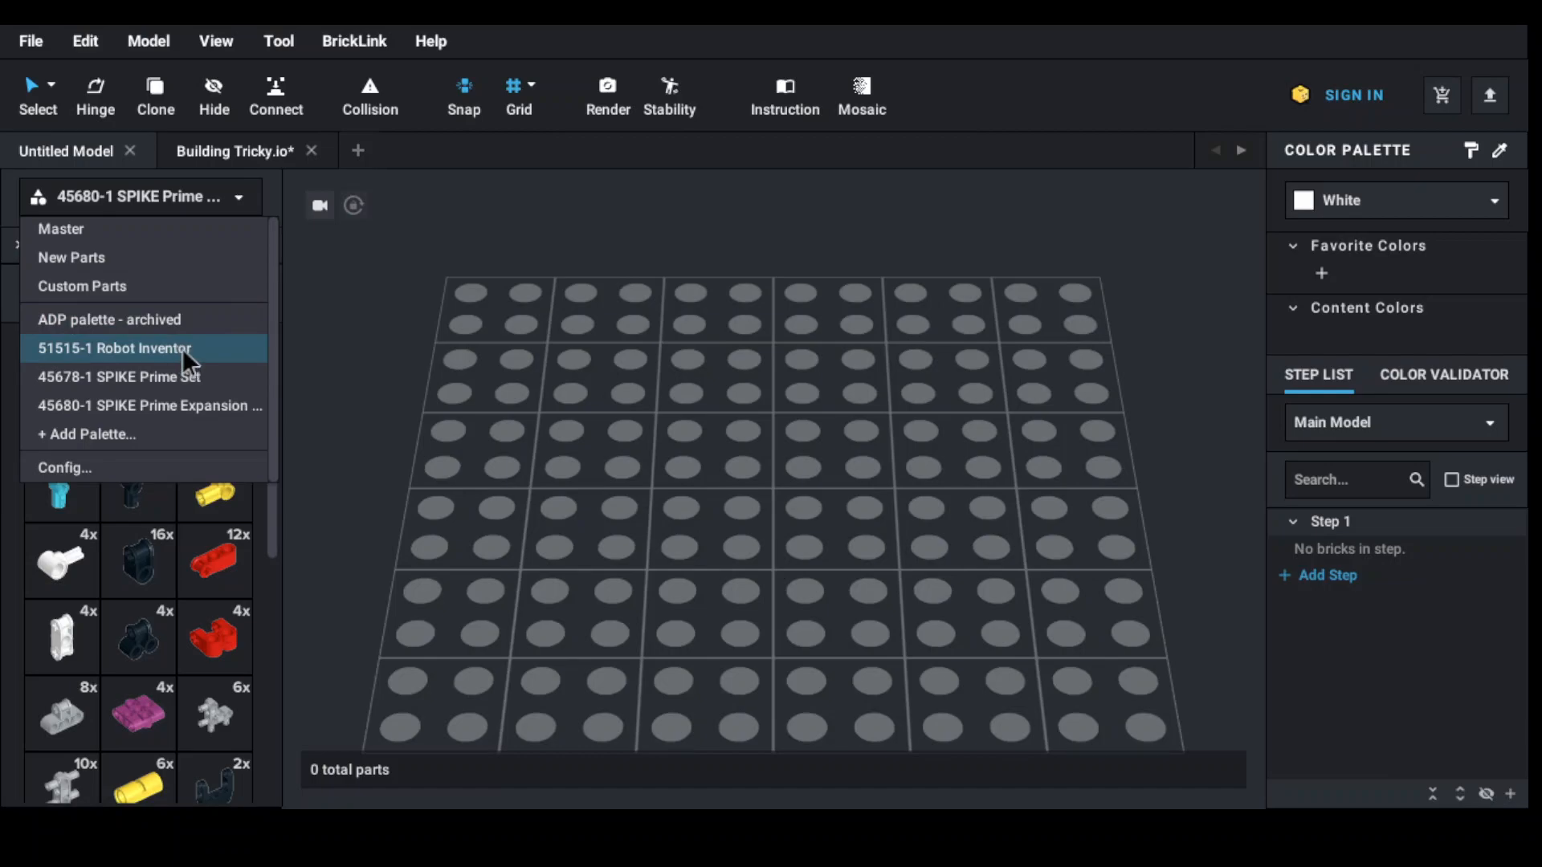
mouse_move(187, 352)
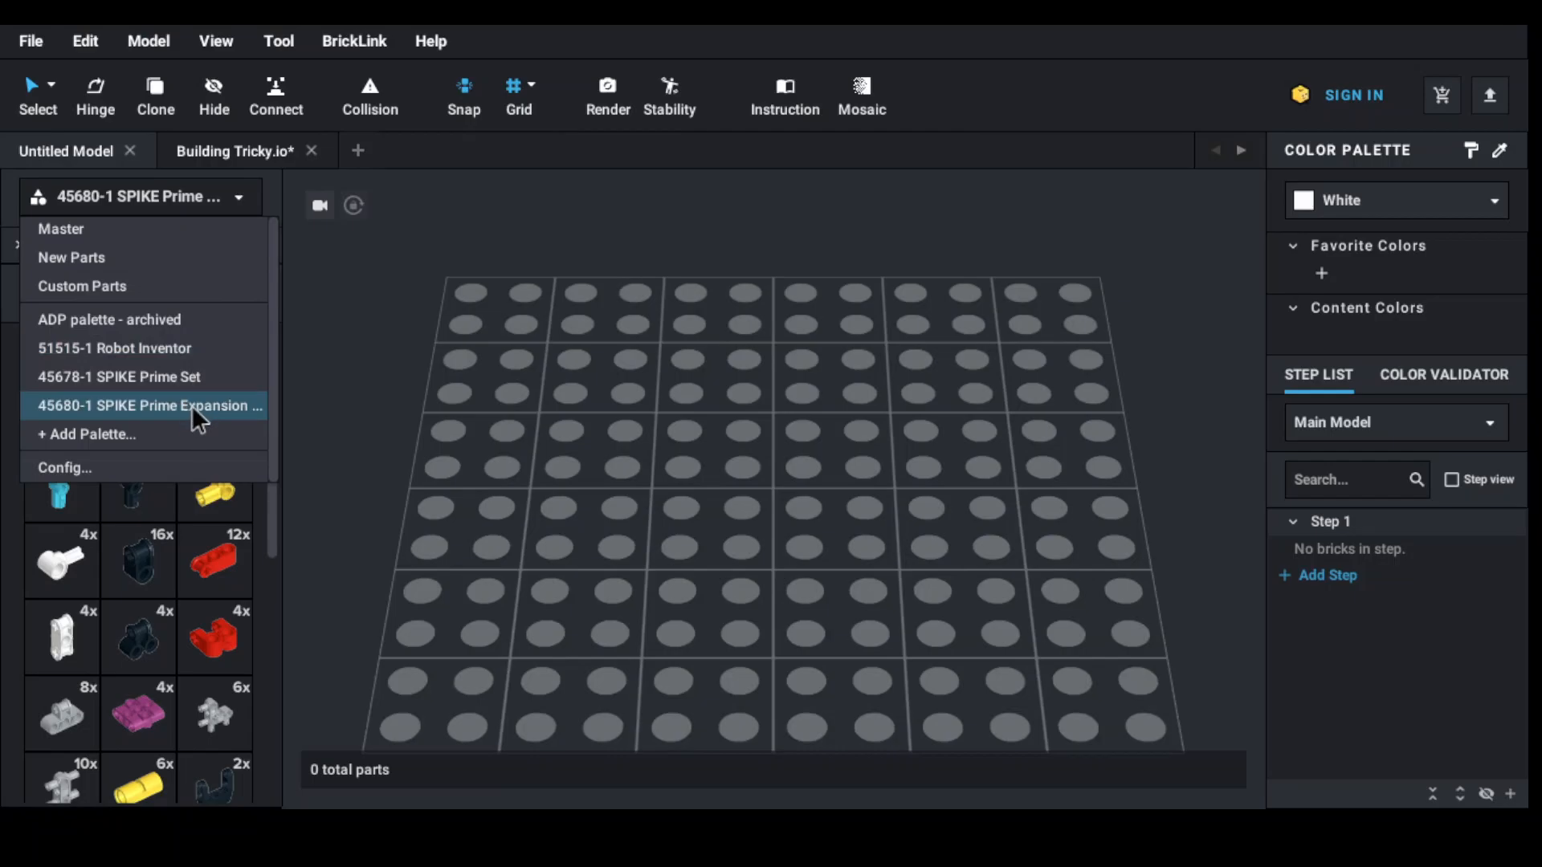
mouse_move(366, 297)
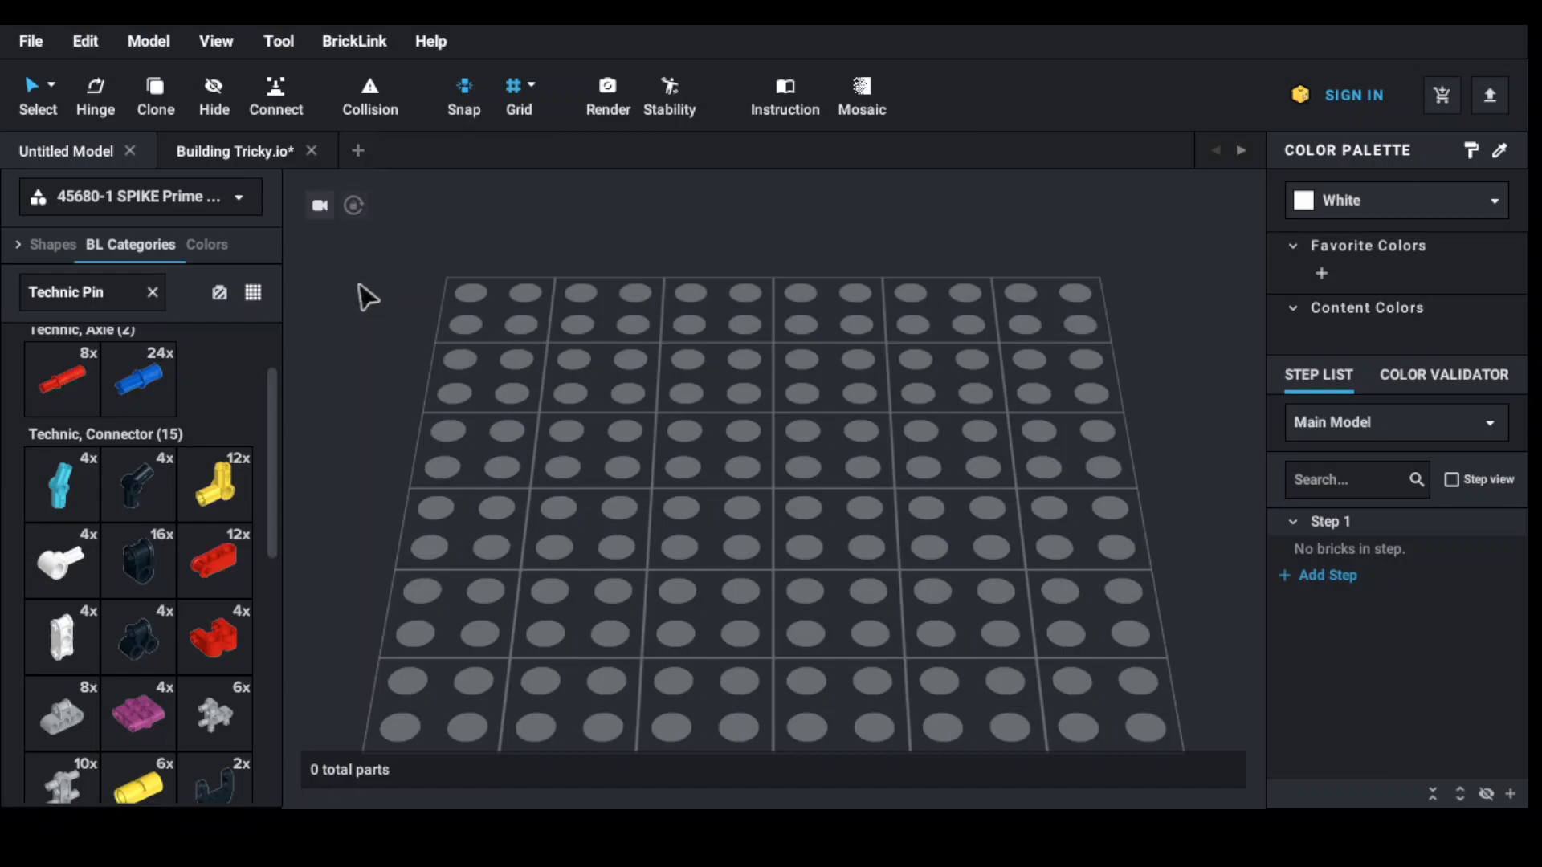
mouse_move(501, 216)
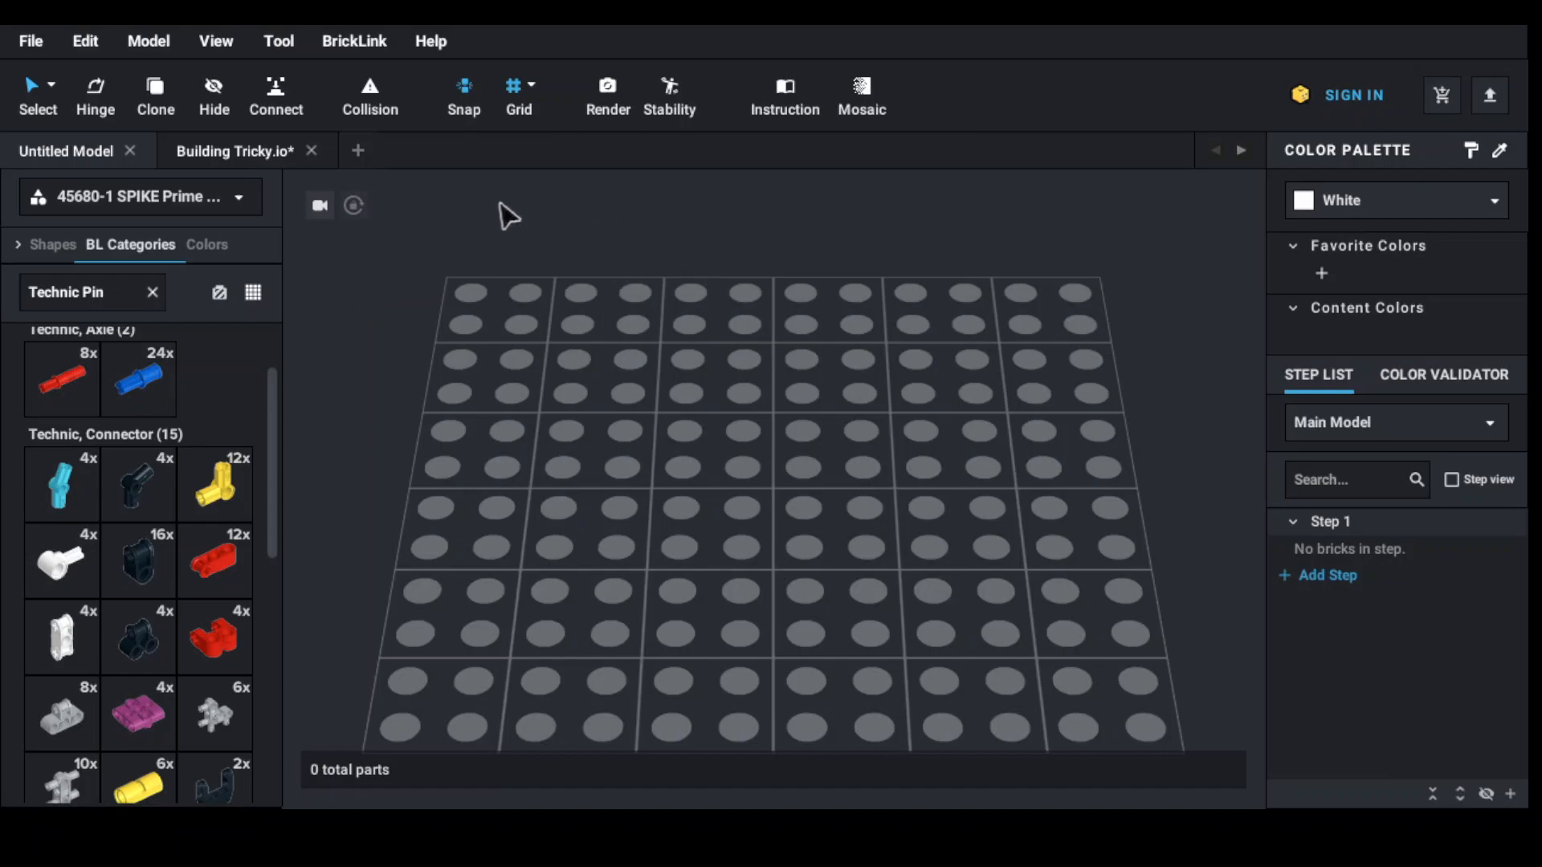
mouse_move(710, 368)
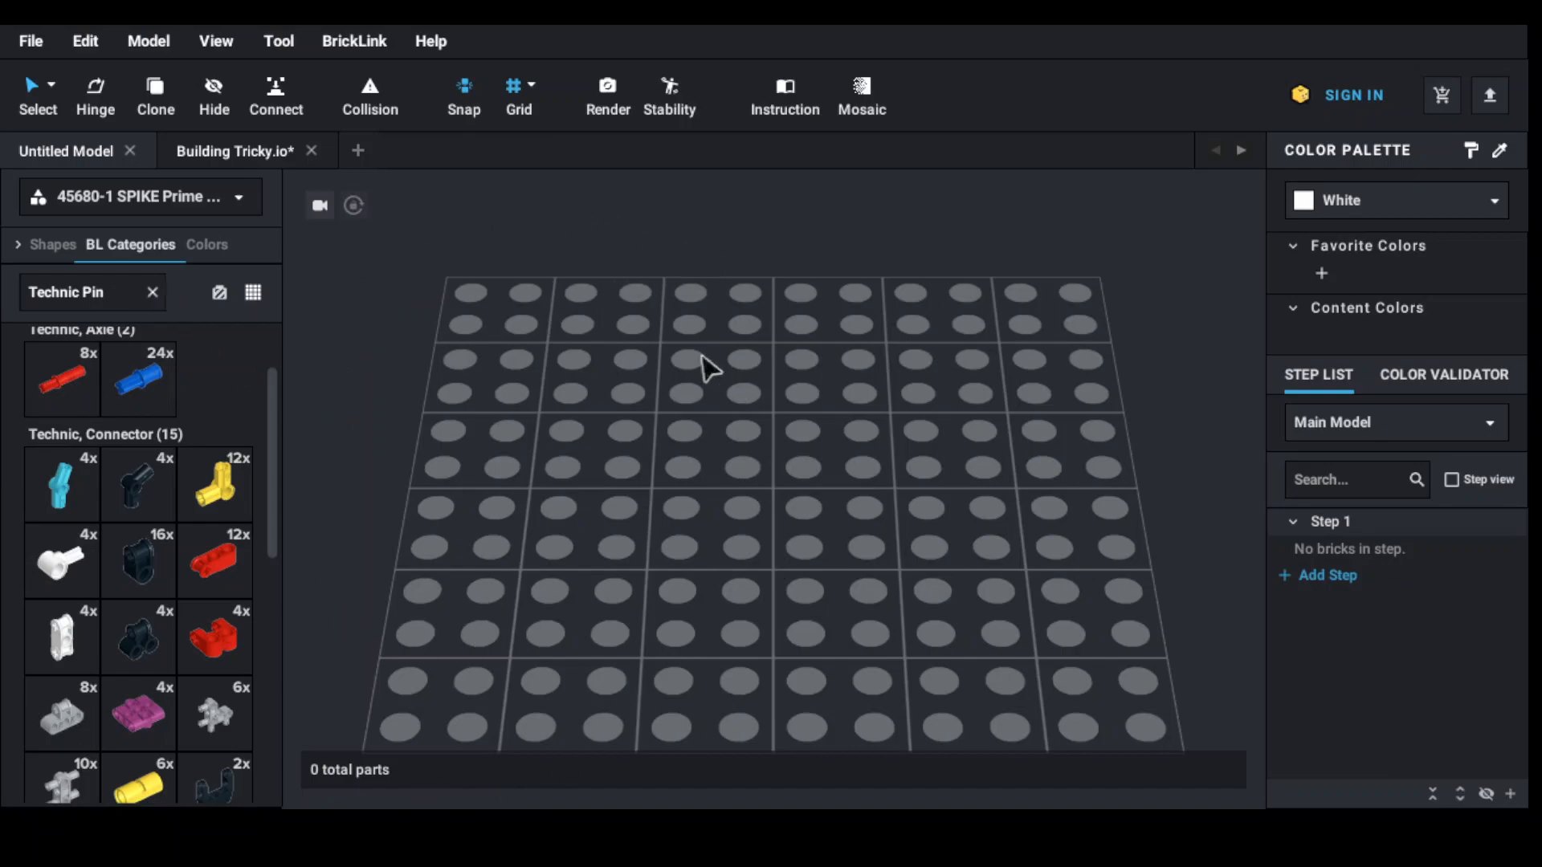
mouse_move(929, 733)
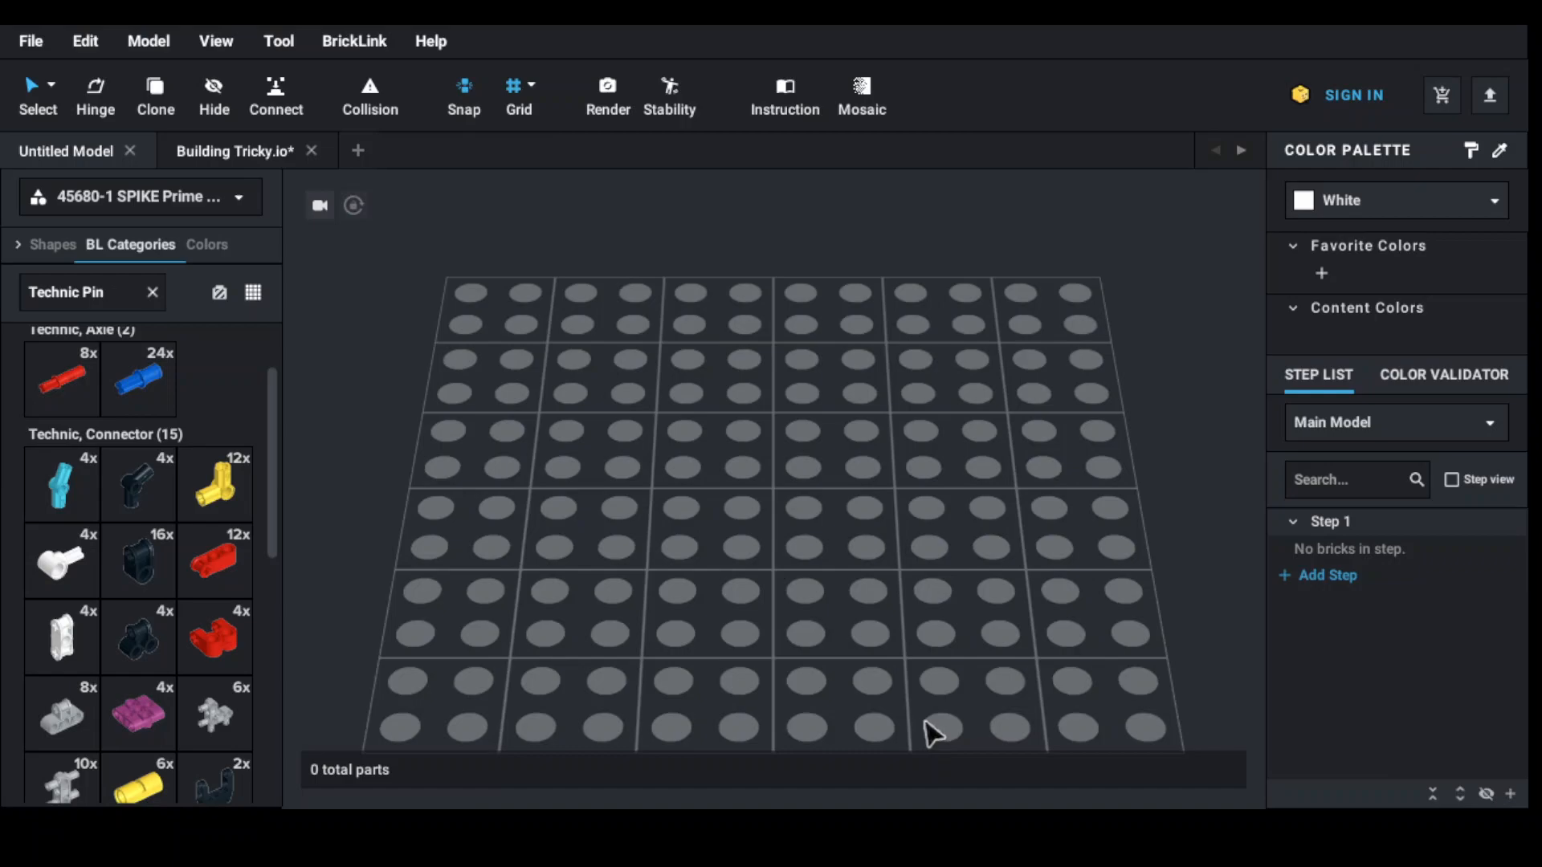
mouse_move(883, 216)
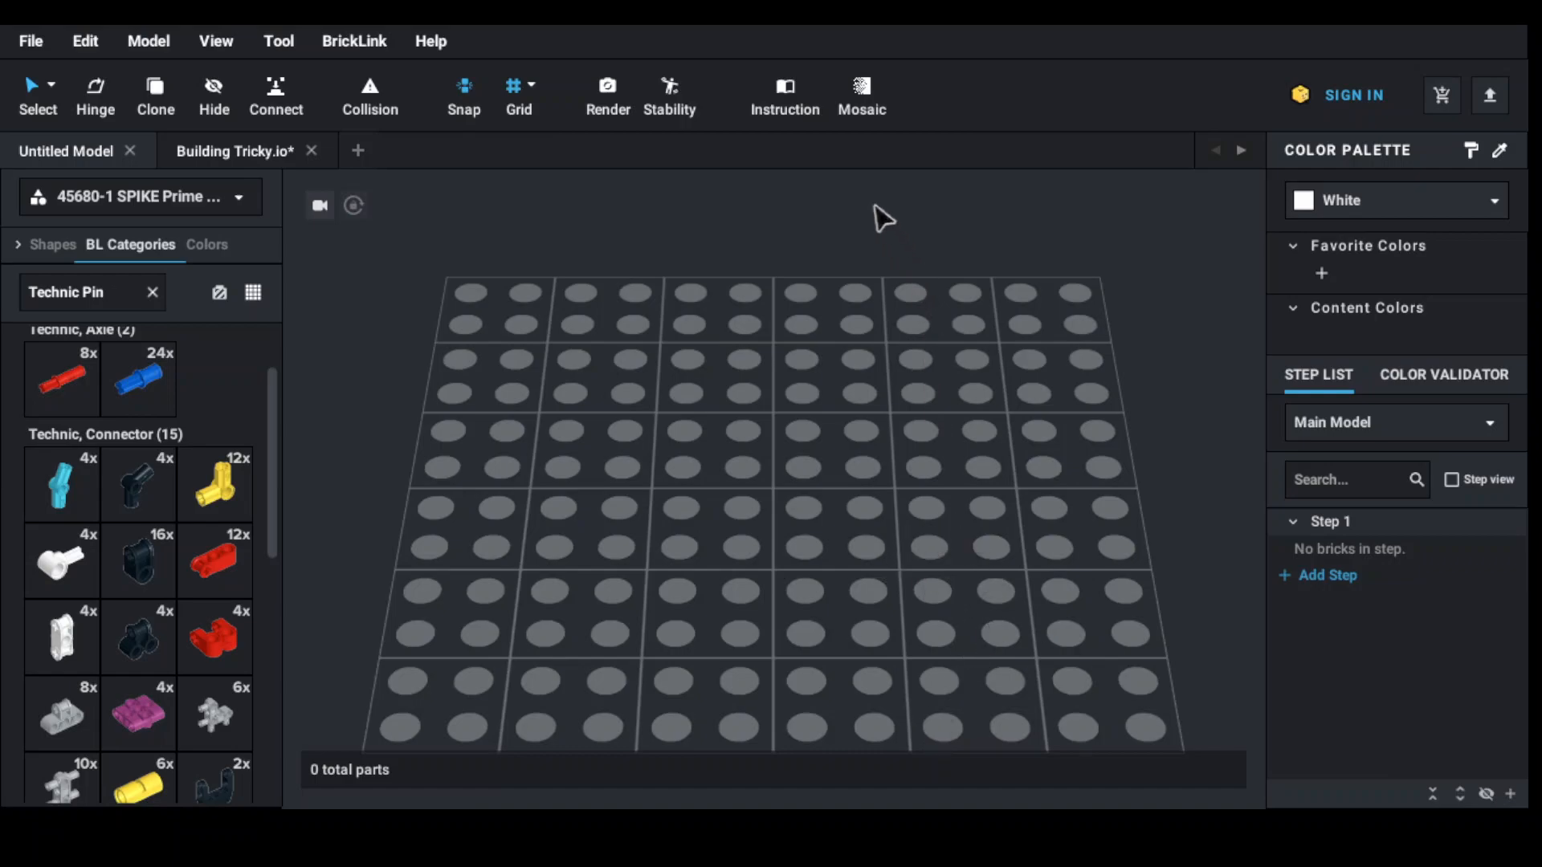
mouse_move(670, 88)
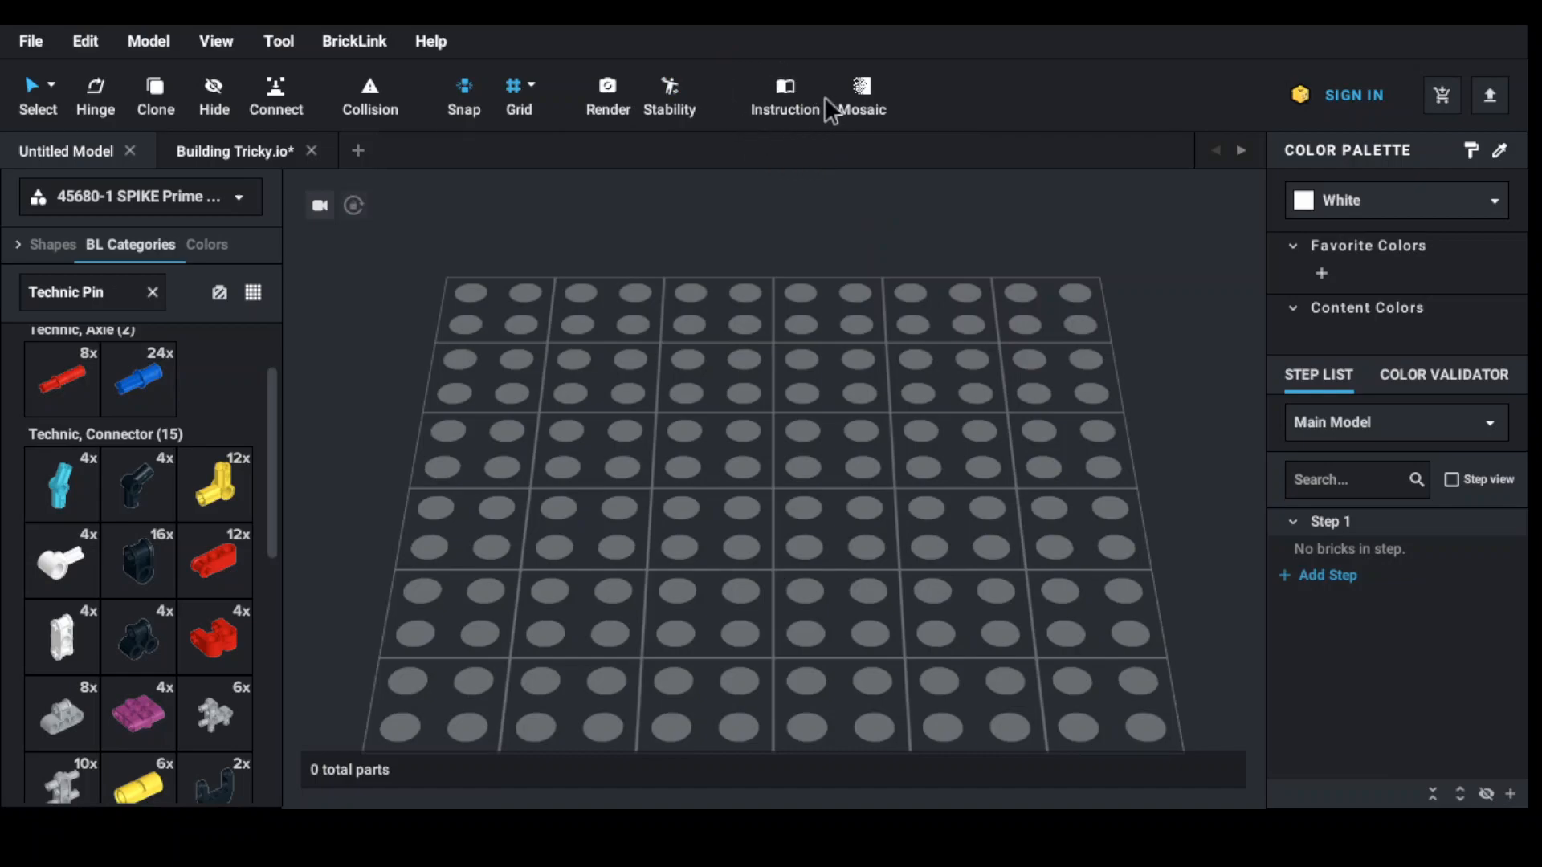
mouse_move(848, 223)
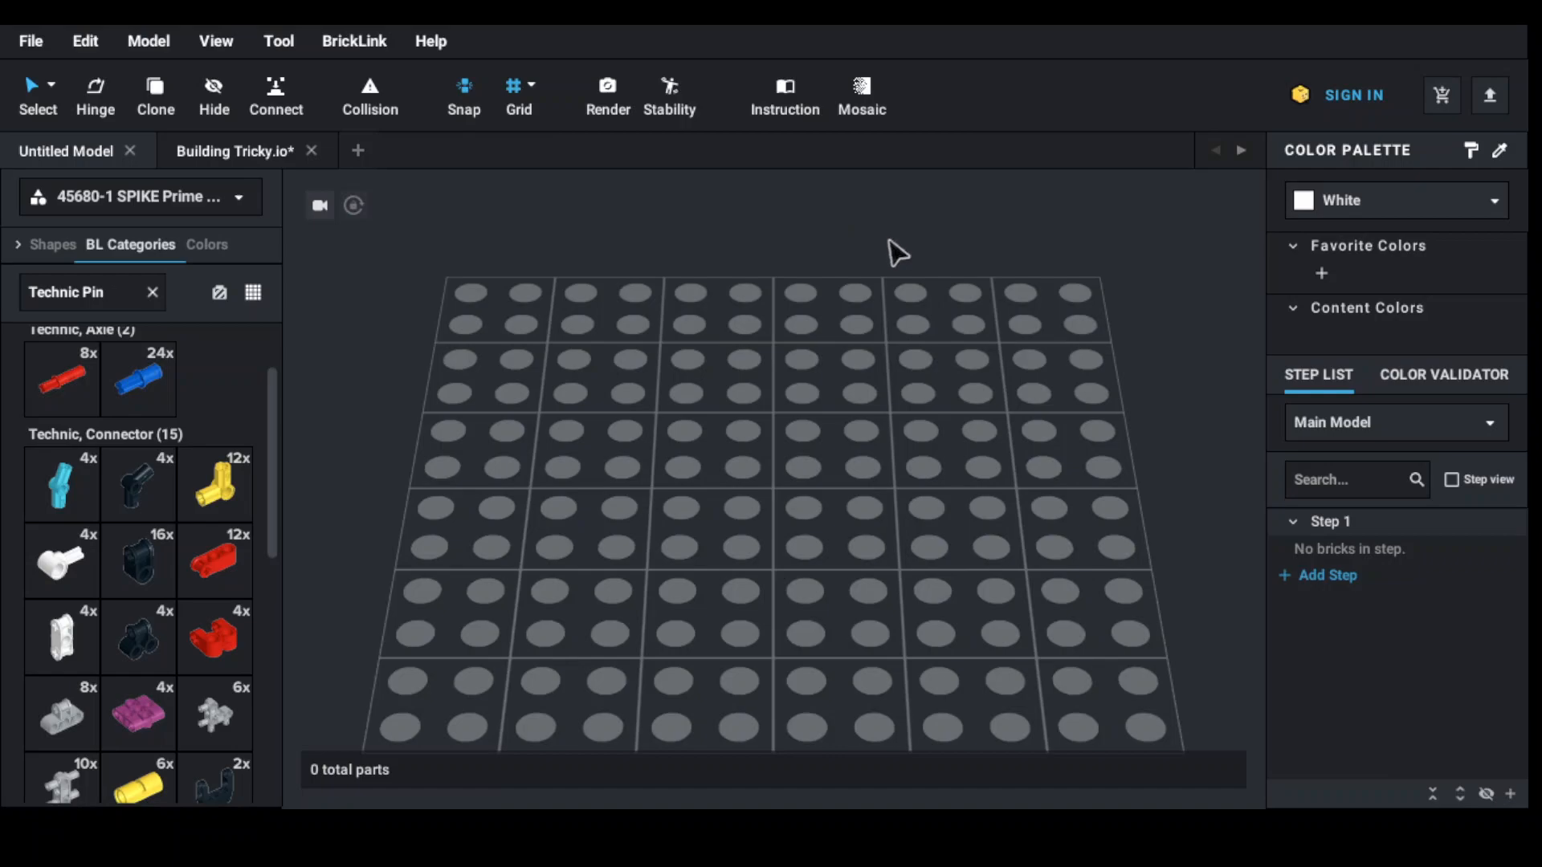
mouse_move(934, 258)
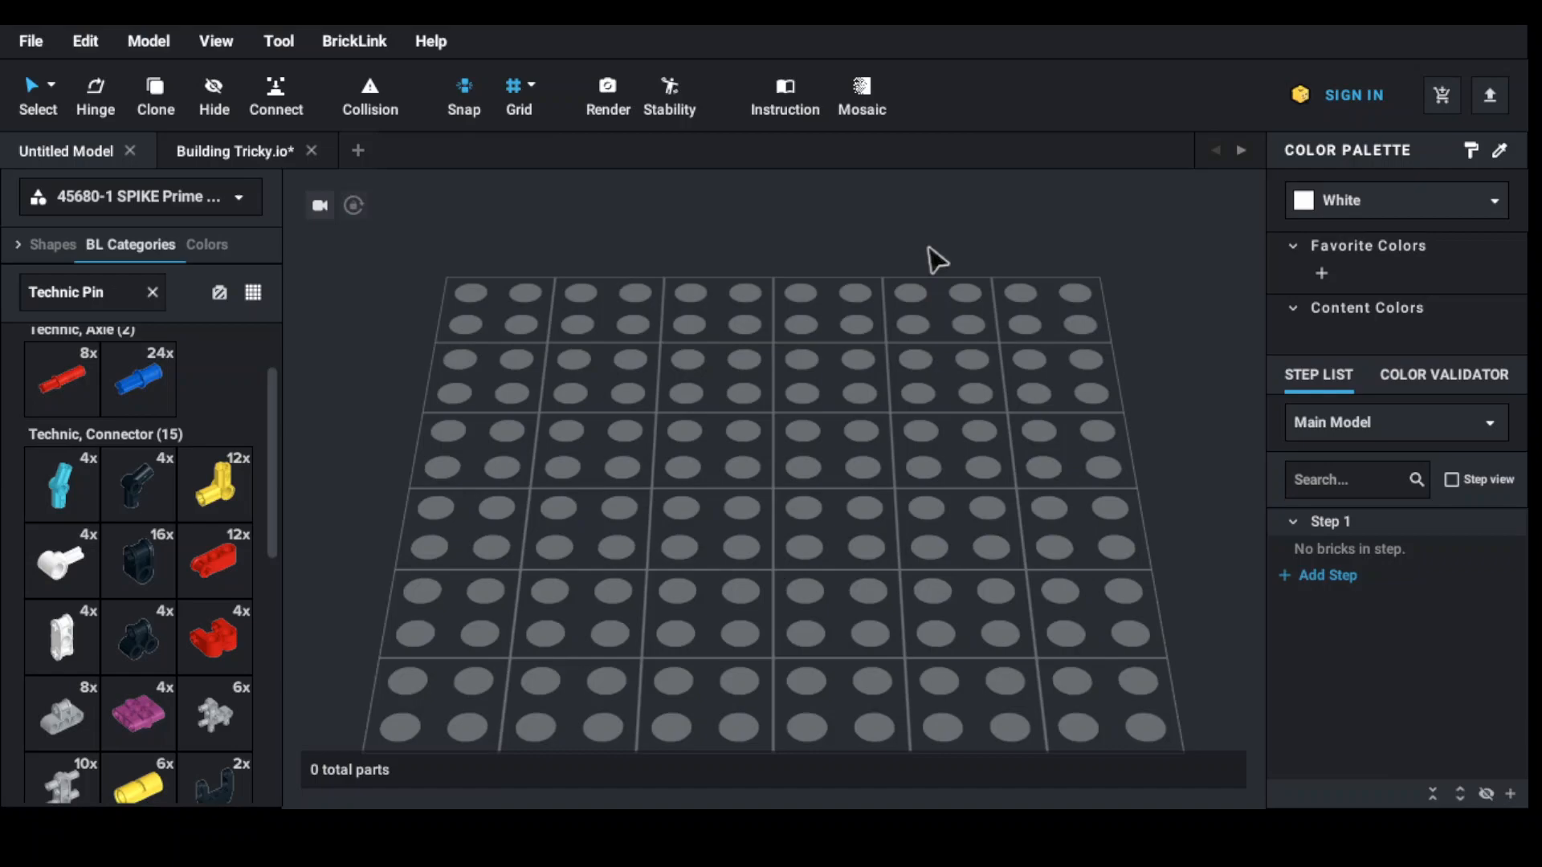
mouse_move(776, 86)
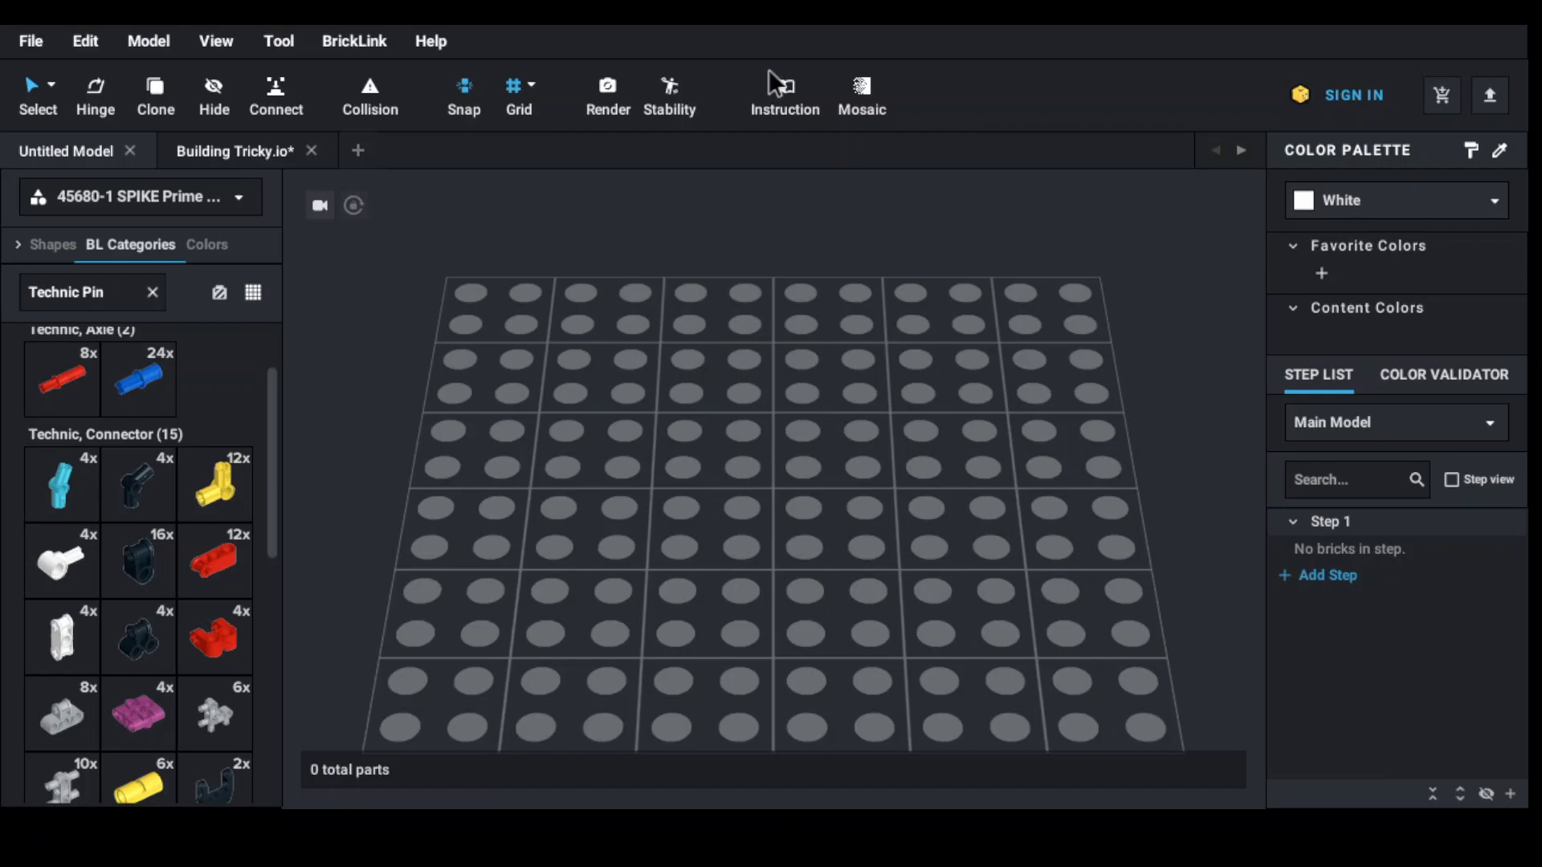
mouse_move(978, 266)
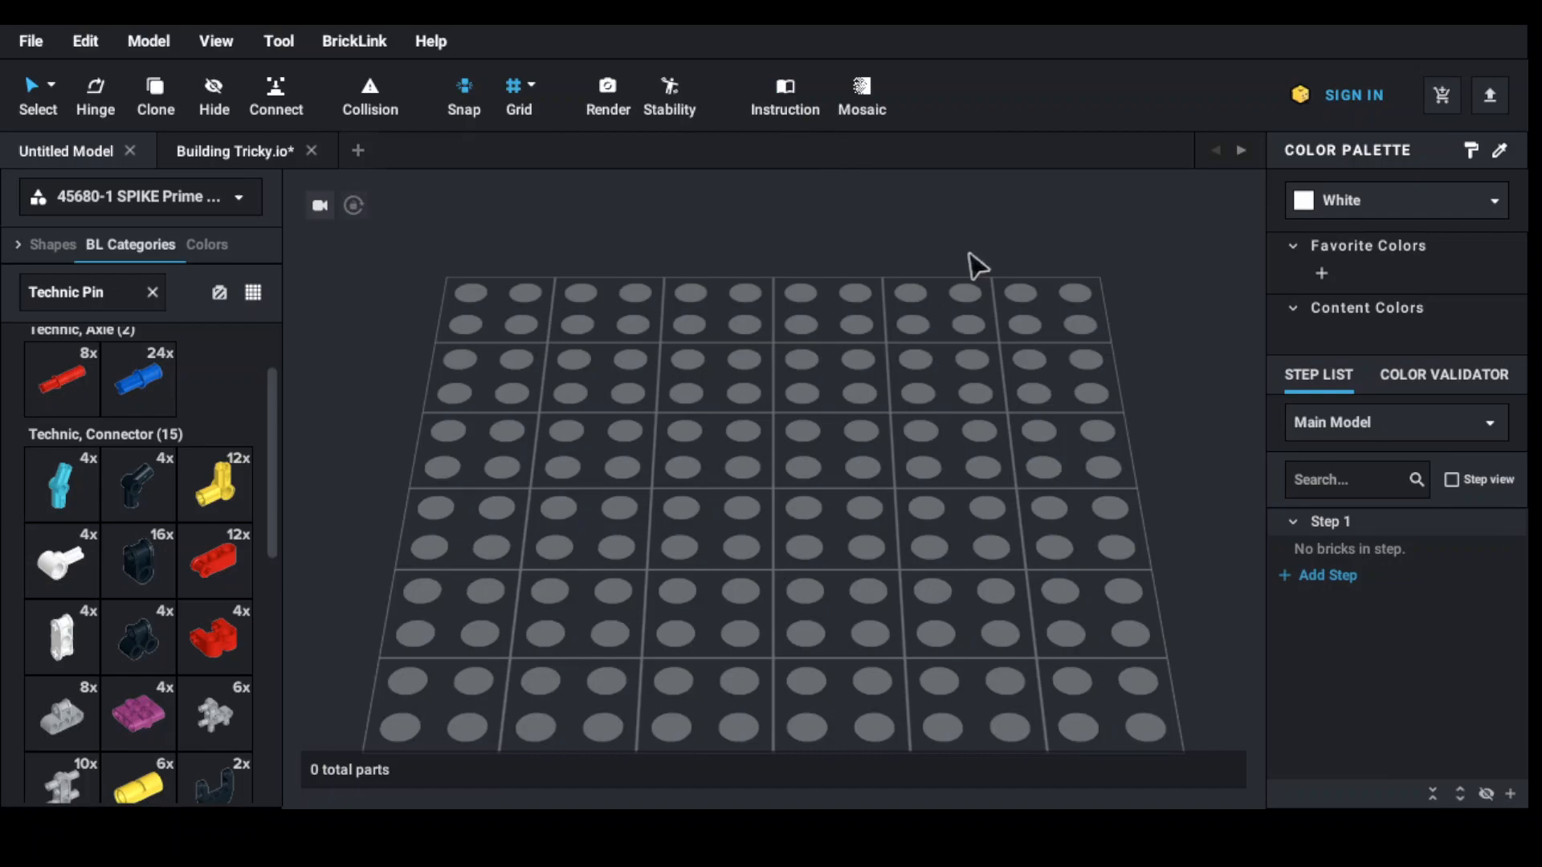
mouse_move(570, 239)
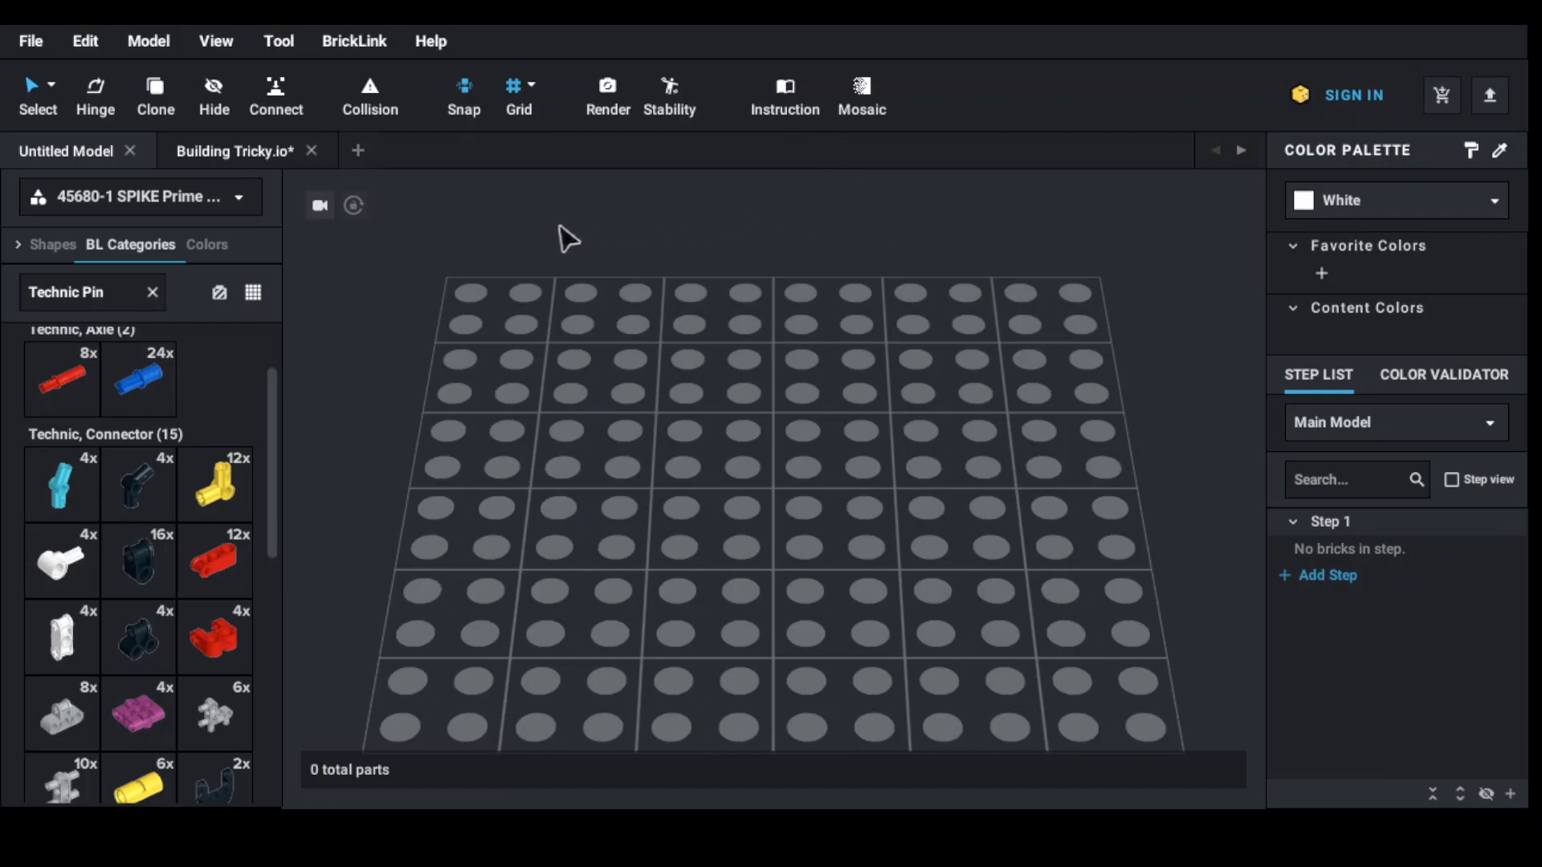
mouse_move(536, 223)
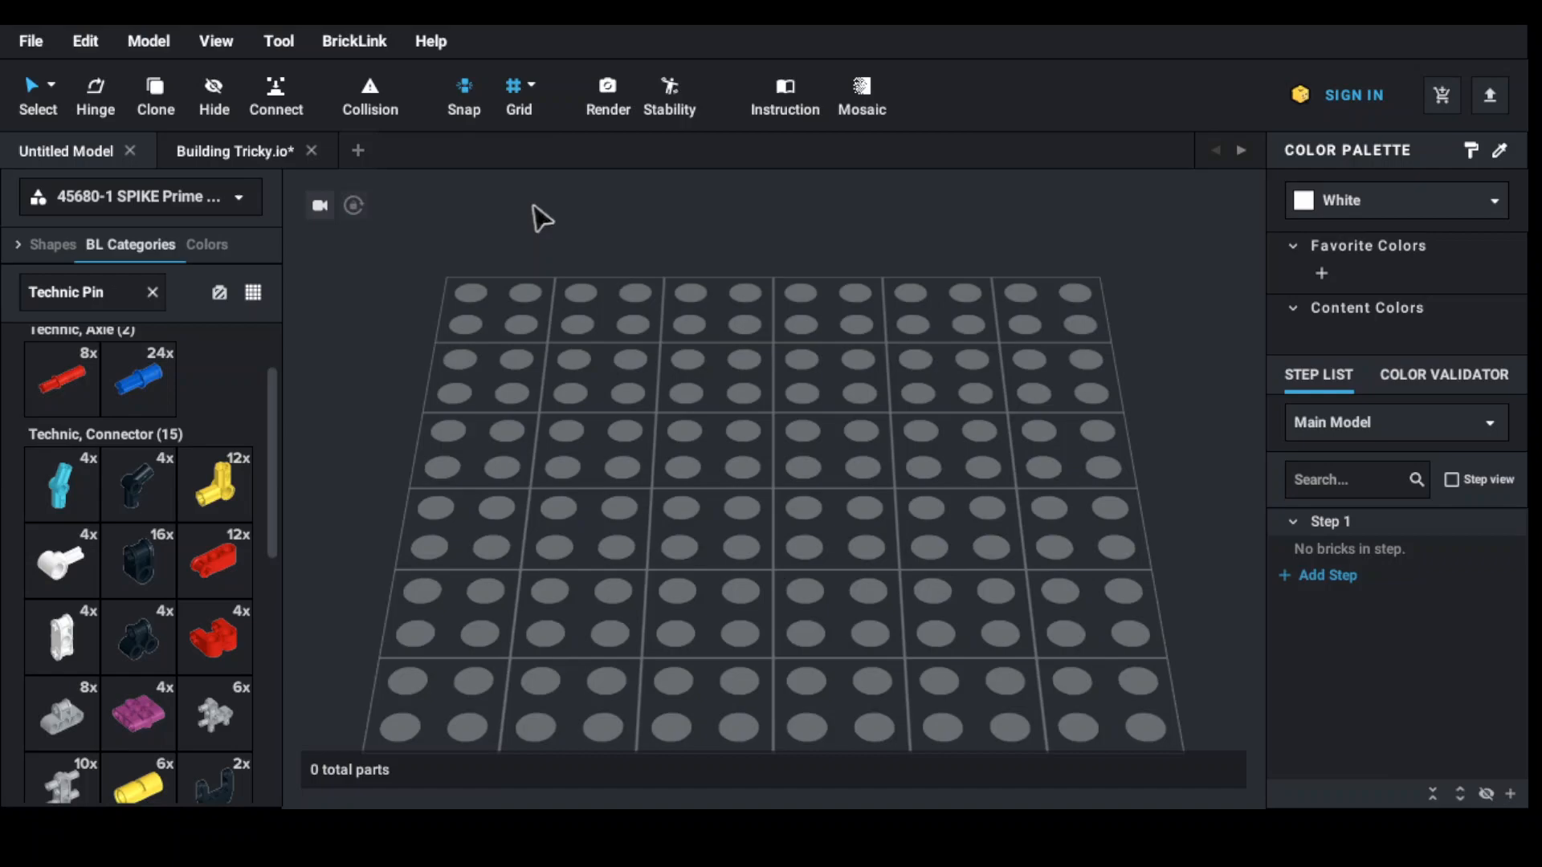
mouse_move(542, 216)
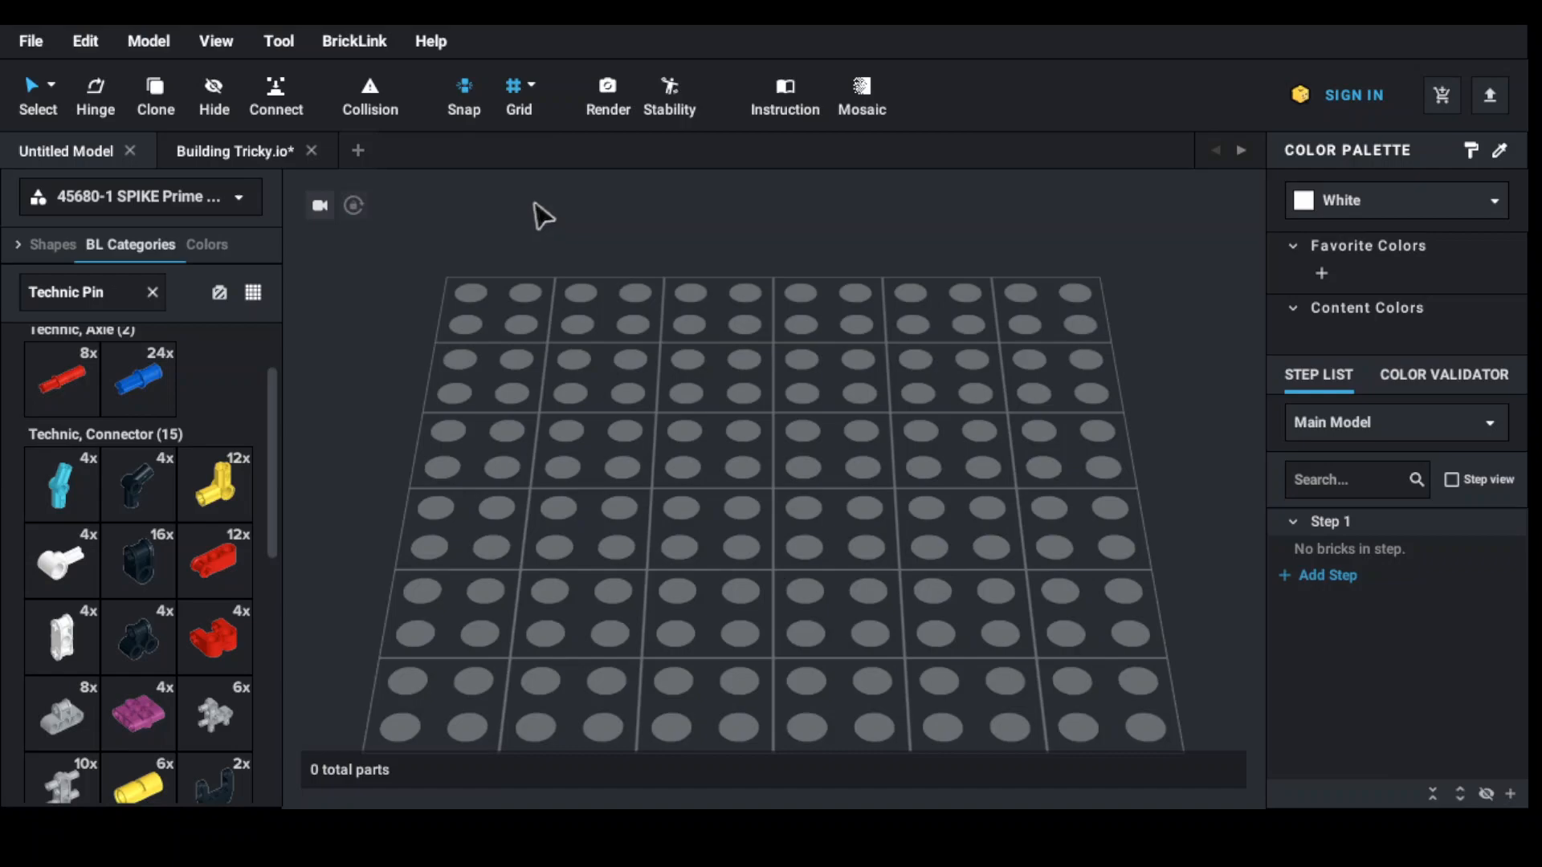
mouse_move(535, 239)
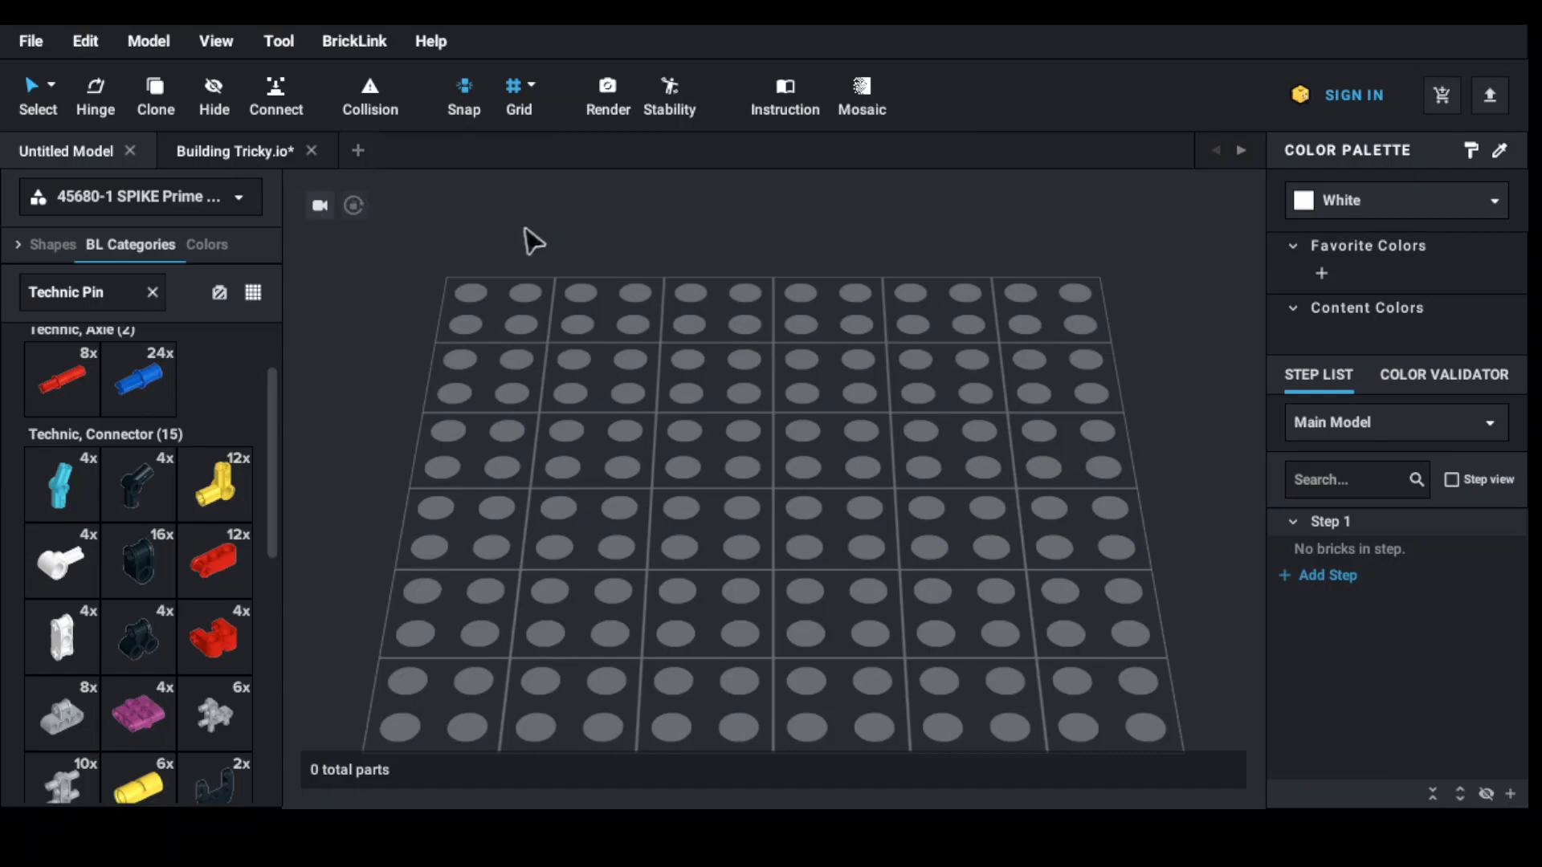
mouse_move(136, 159)
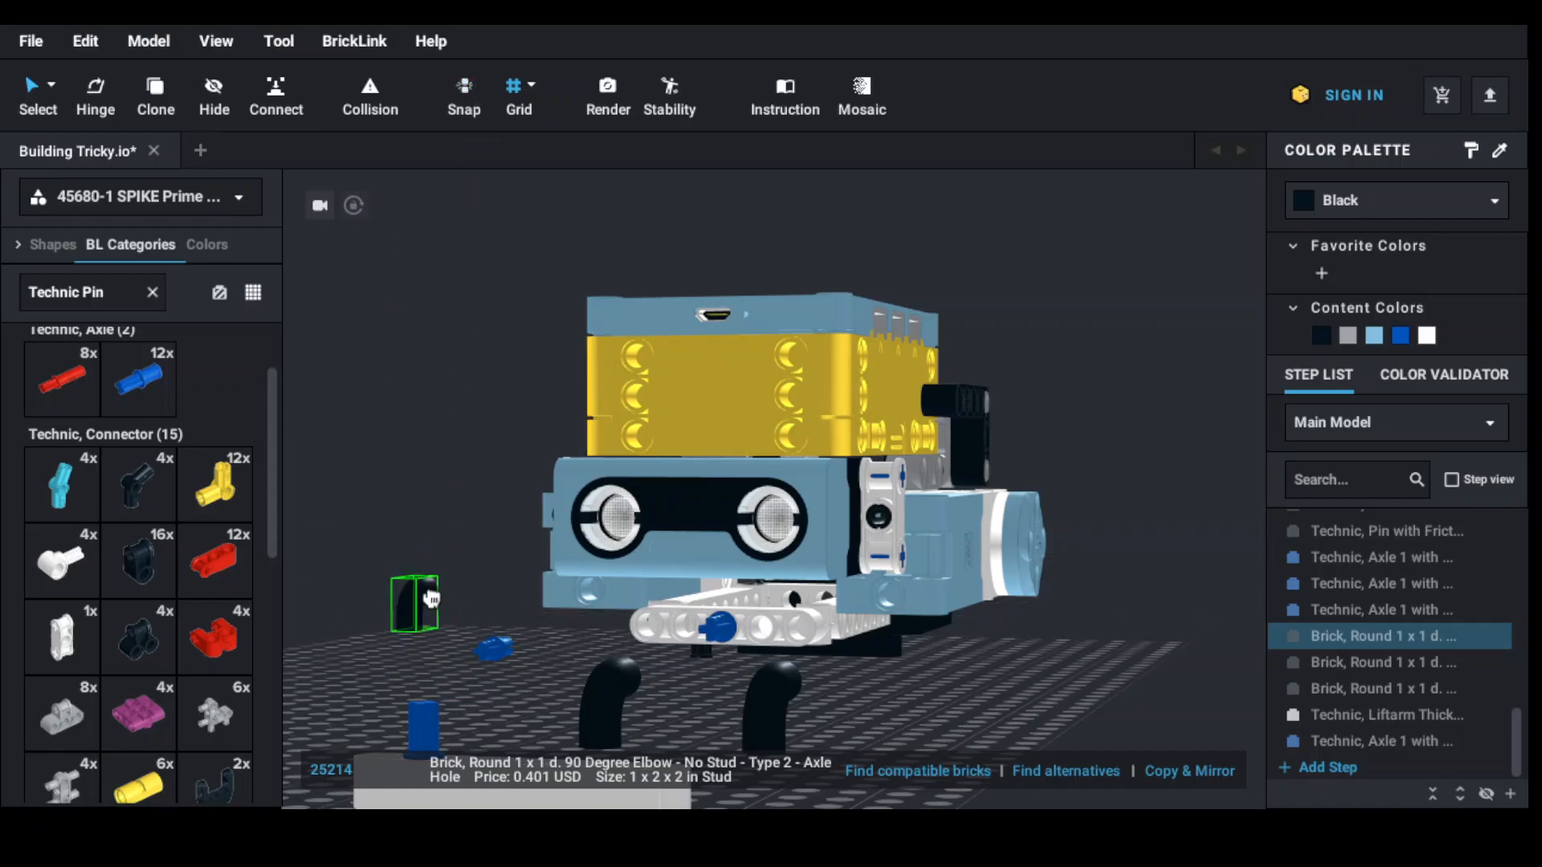
Drag the black round elbow across the grid, left of the robot body near a blue pin
drag(417, 599, 438, 603)
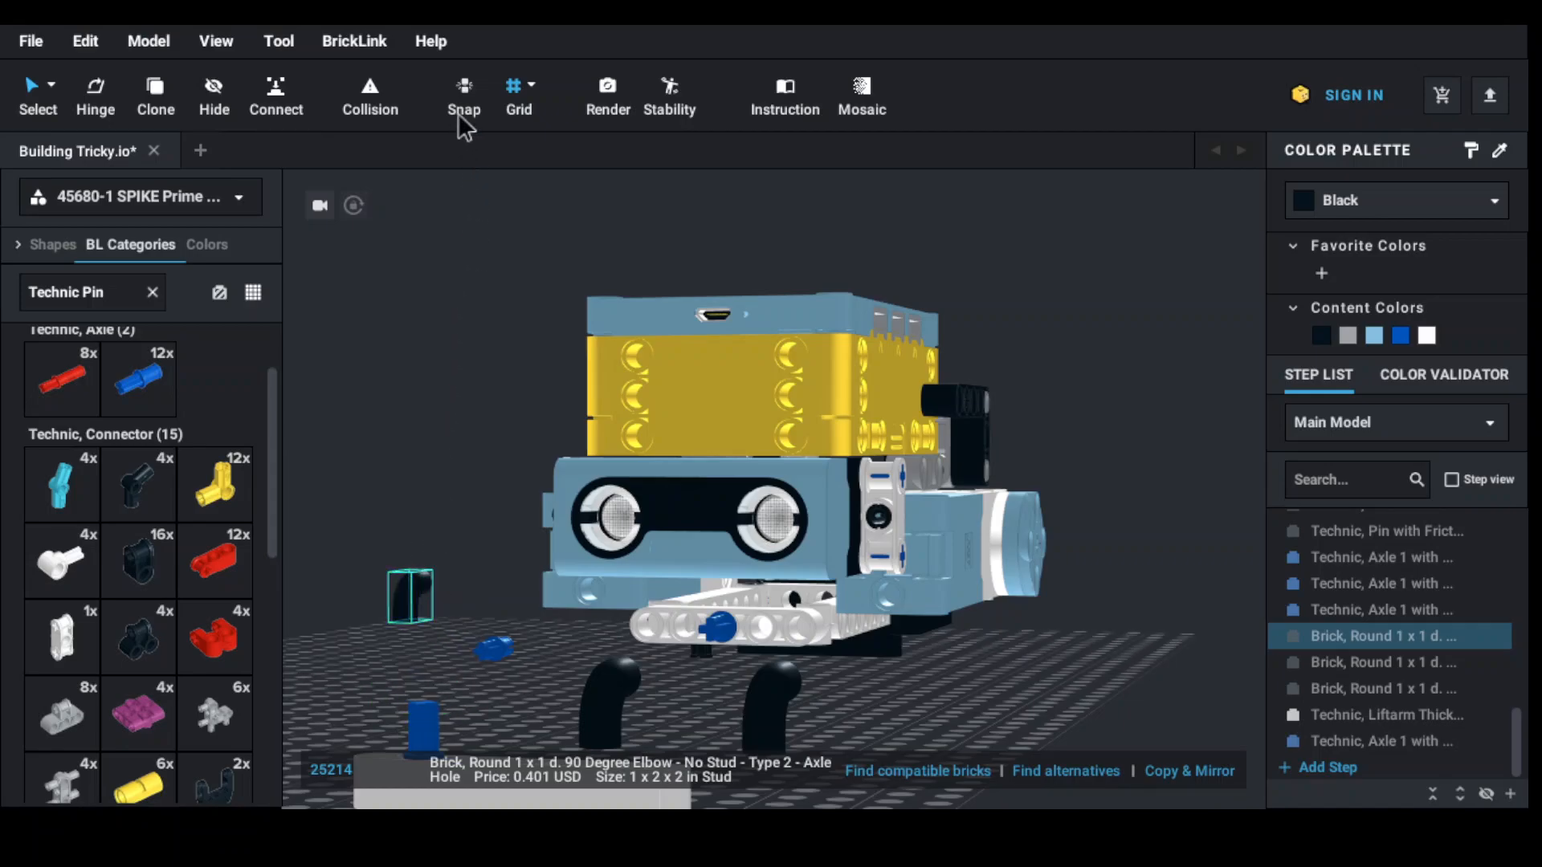
mouse_move(464, 95)
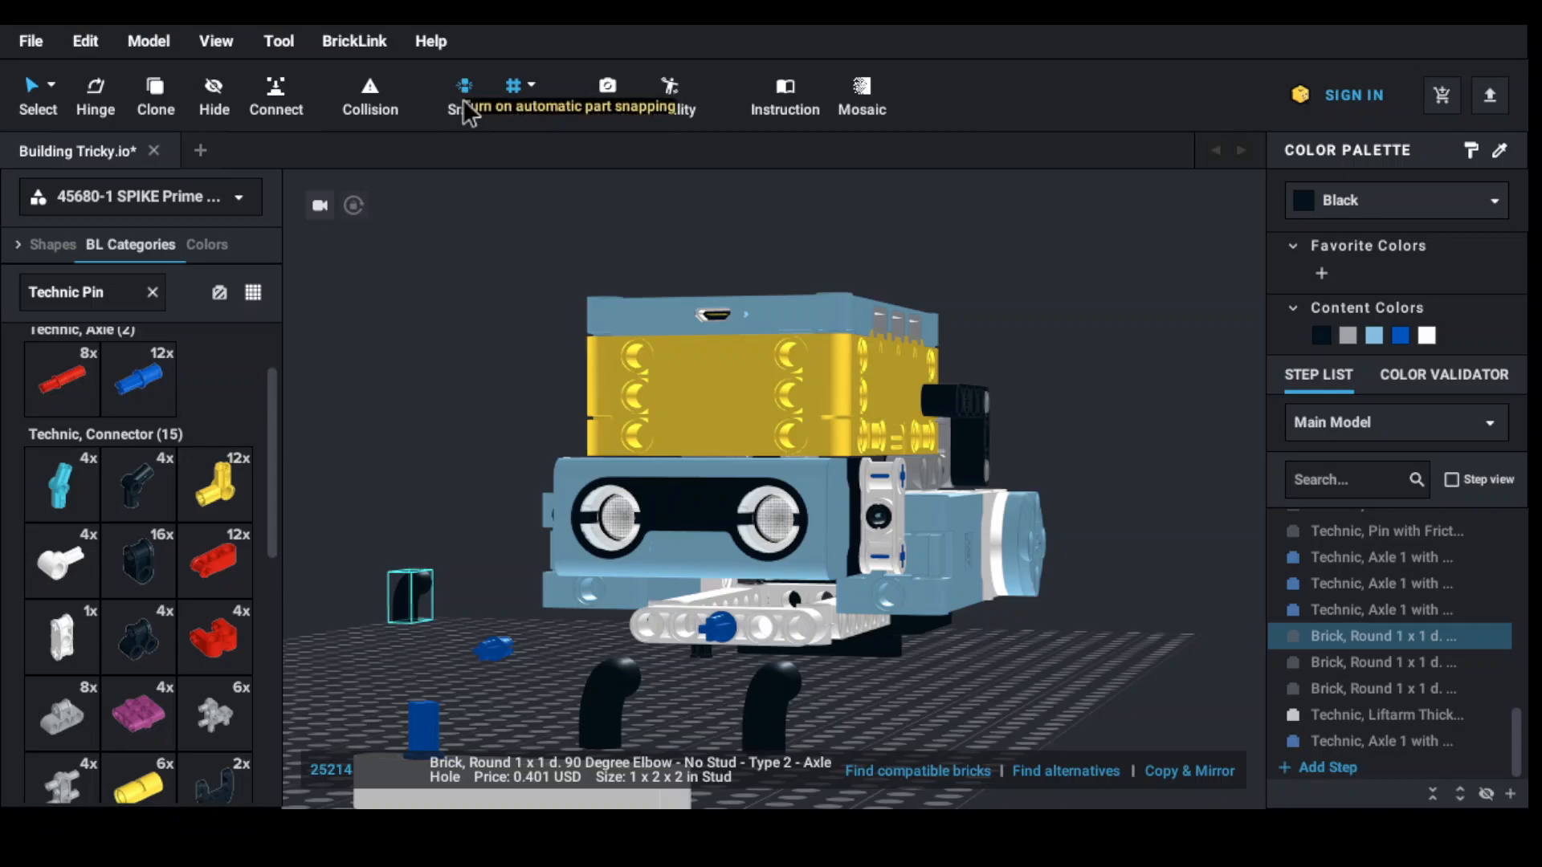
mouse_move(423, 649)
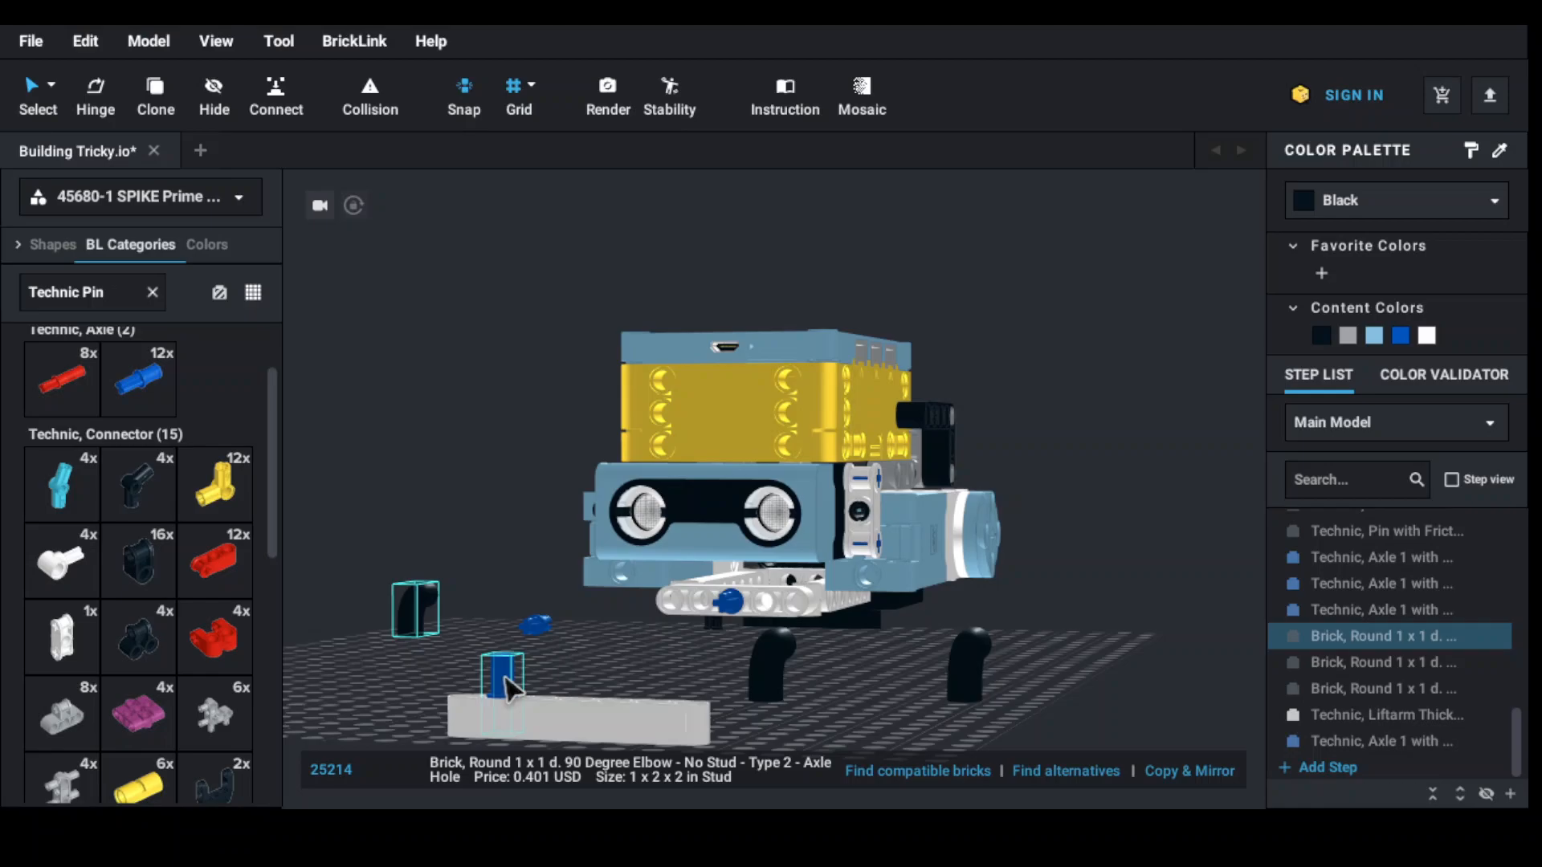
Paste copies of the blue axle pin so three stand in a row on the liftarm
right_click(507, 679)
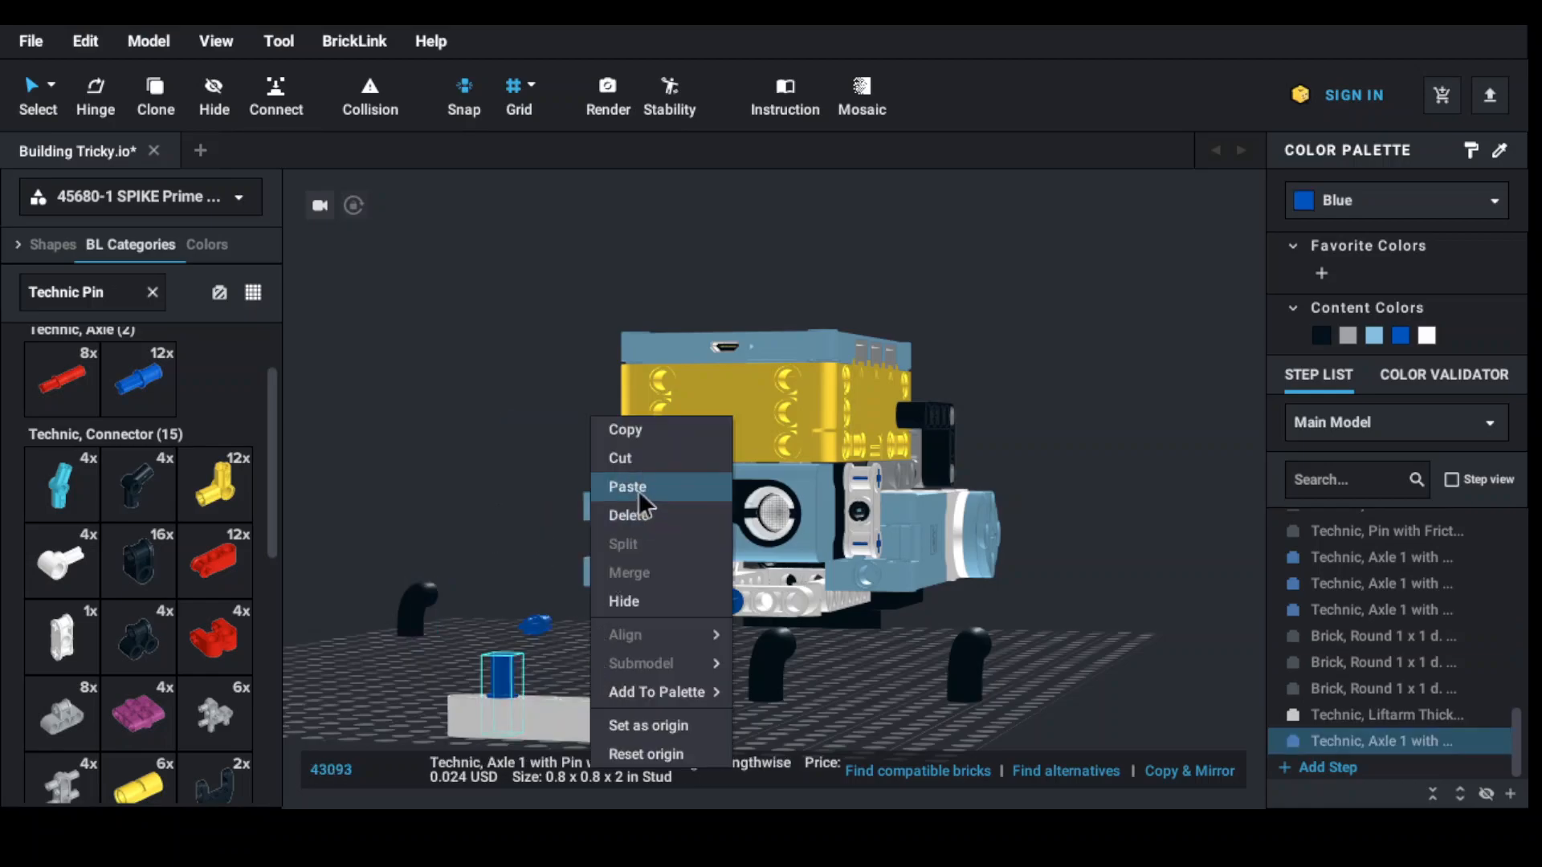
click(627, 486)
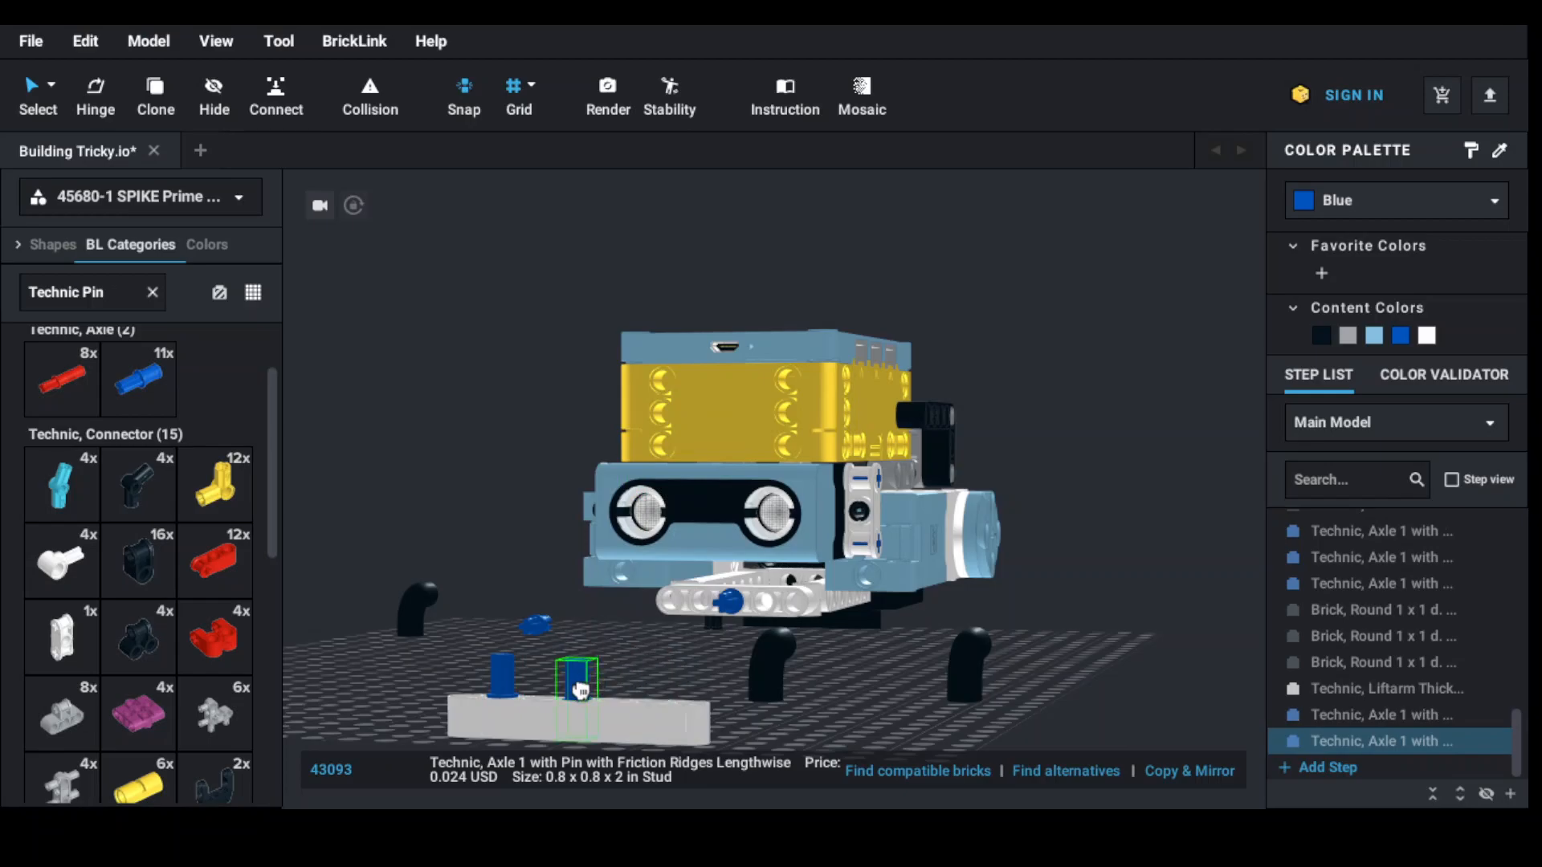
right_click(578, 688)
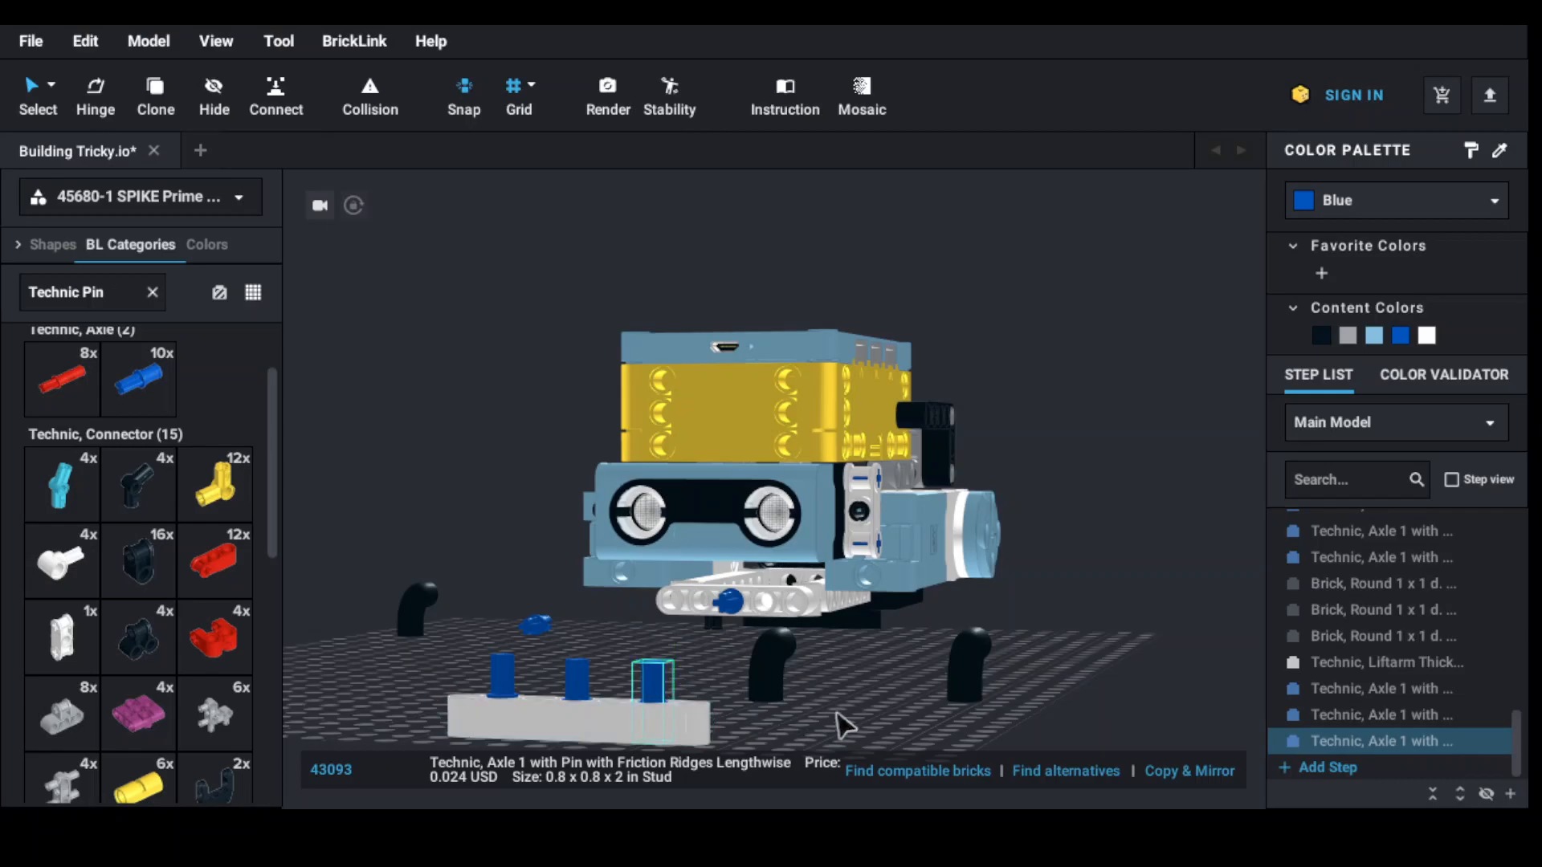
mouse_move(511, 657)
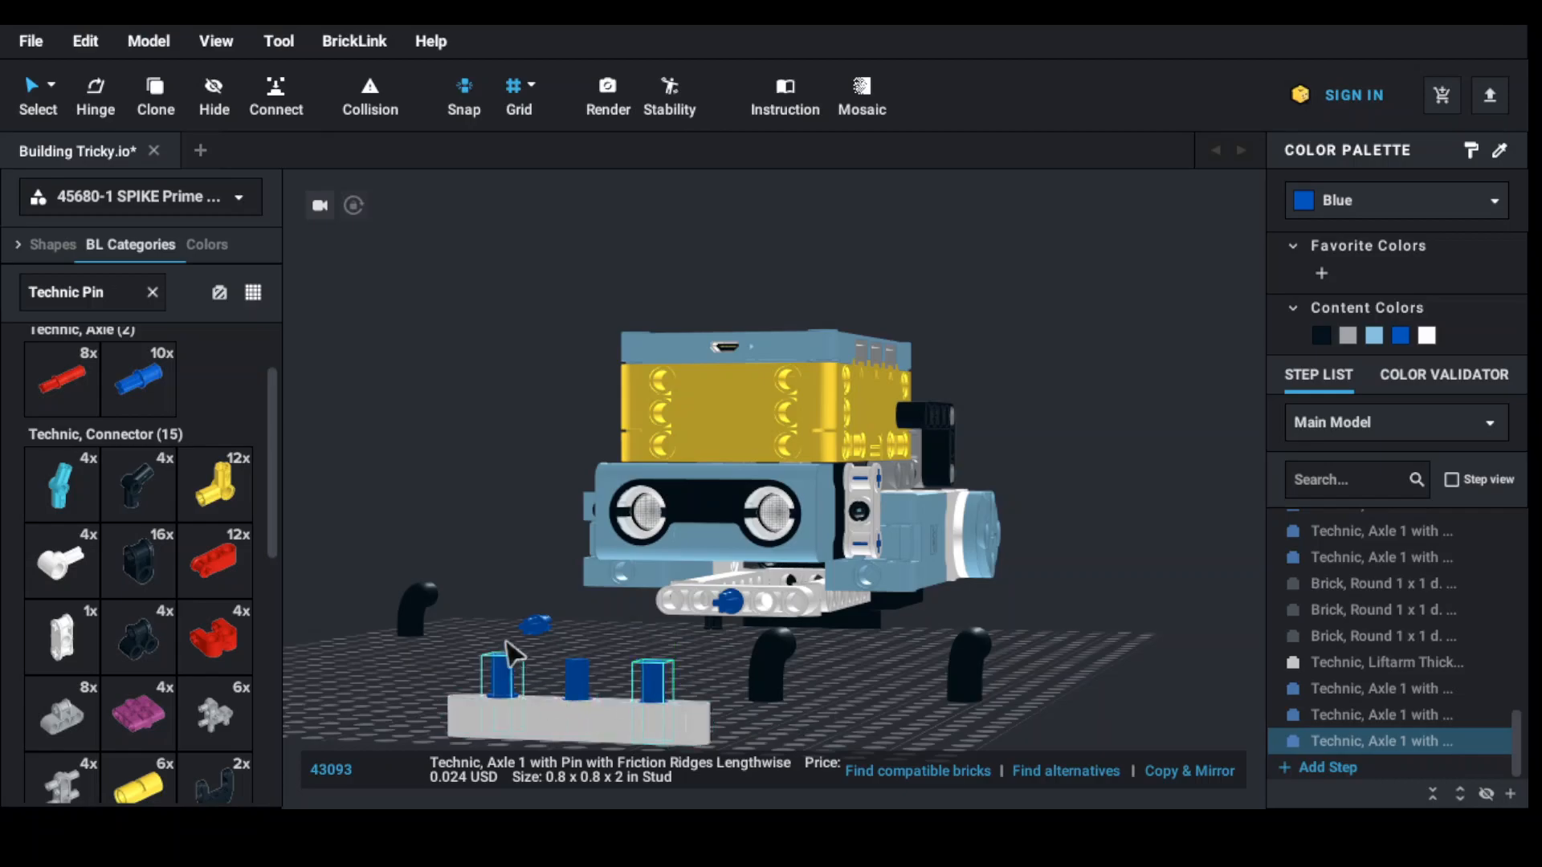
Fit the loose black elbows onto the liftarm's three blue pins
click(1381, 582)
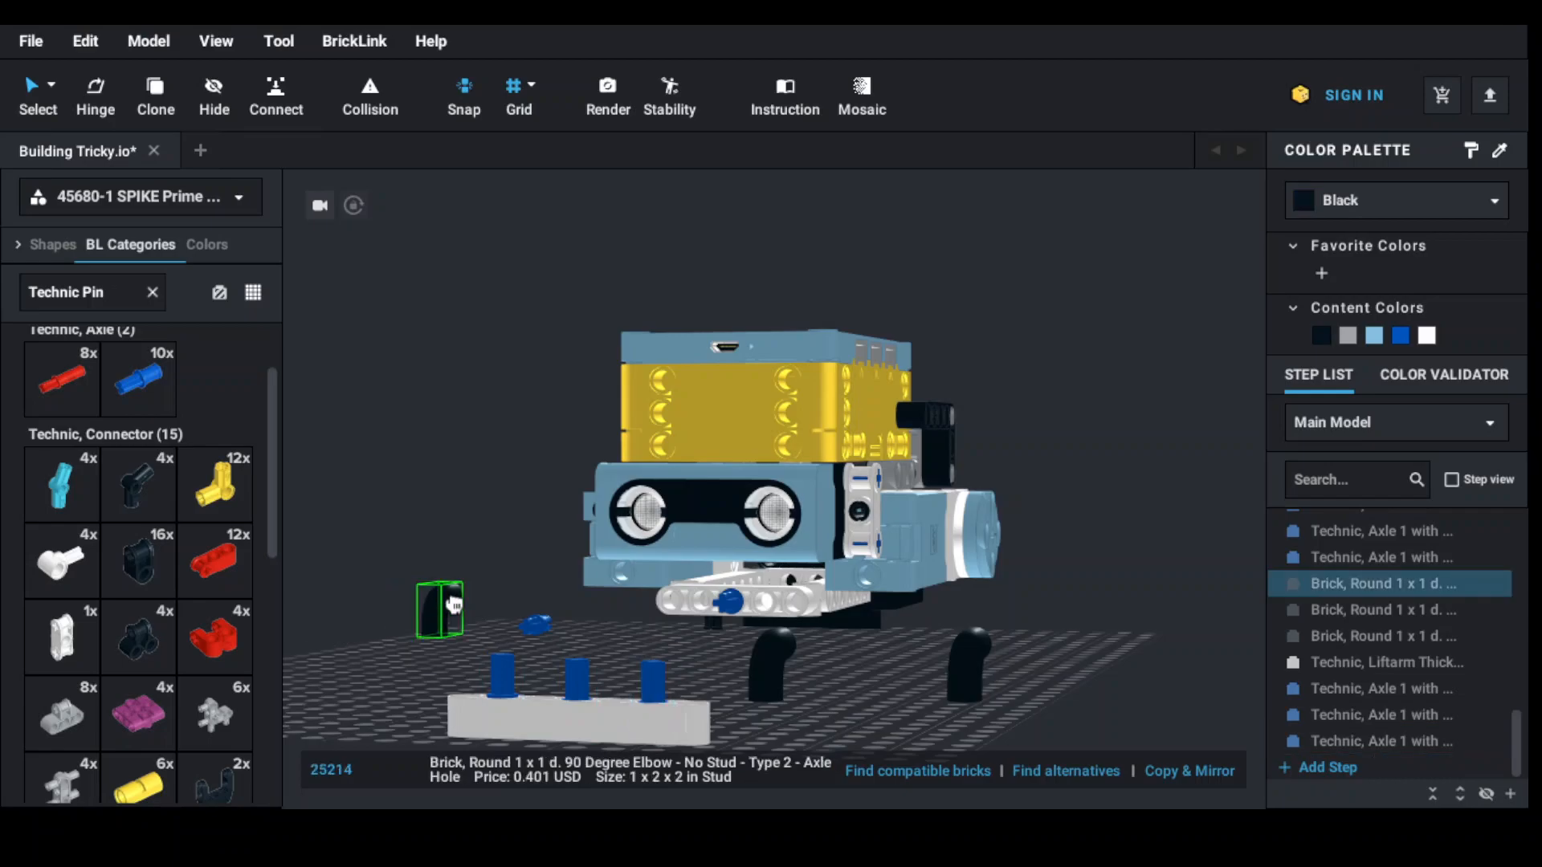
drag(441, 608, 511, 608)
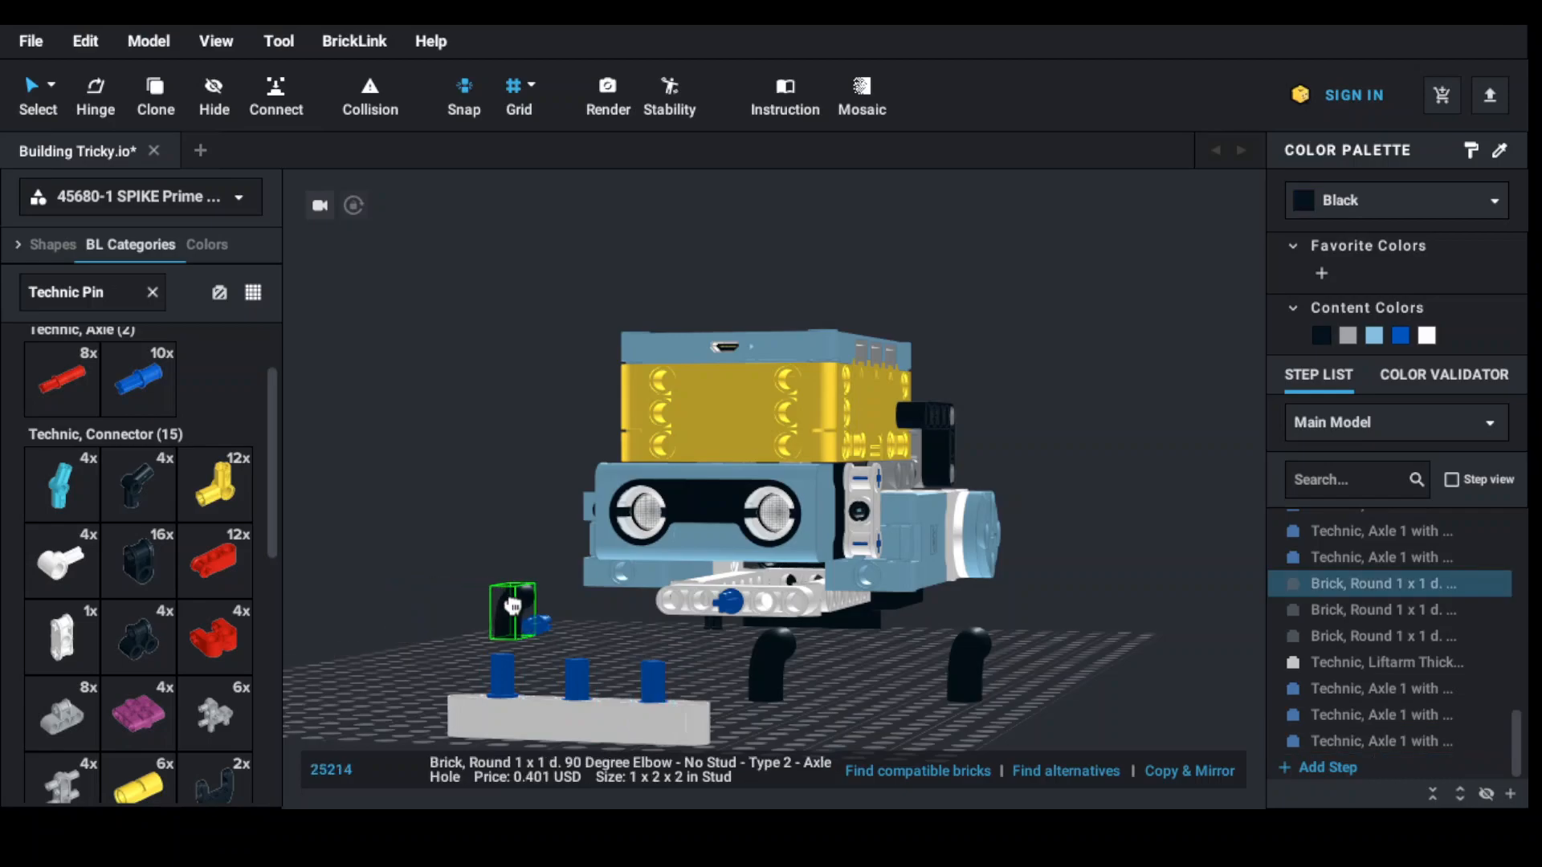
drag(511, 609, 506, 653)
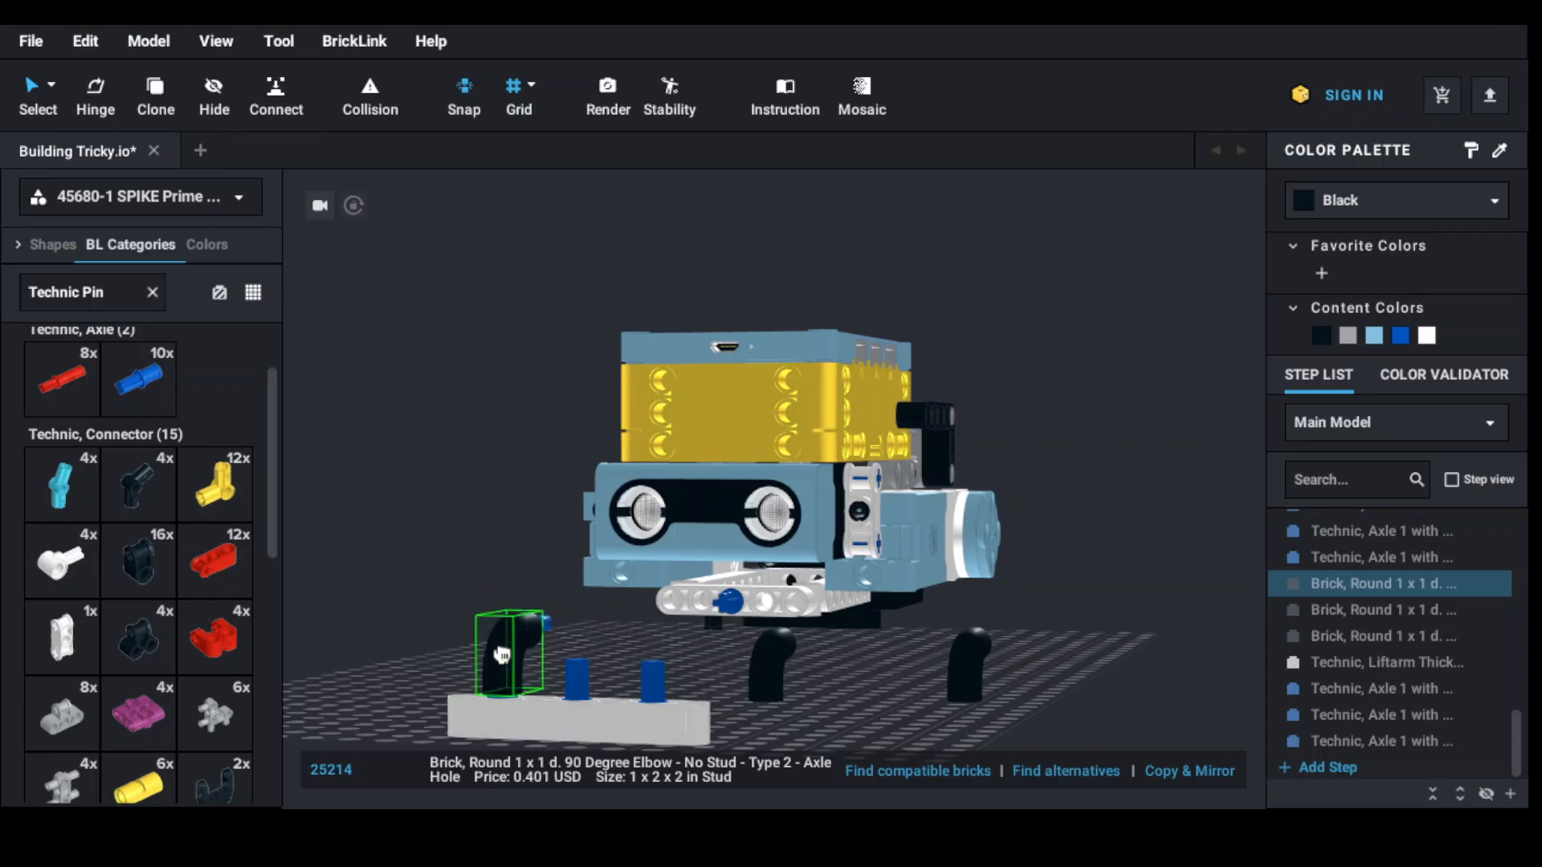
drag(507, 654, 770, 664)
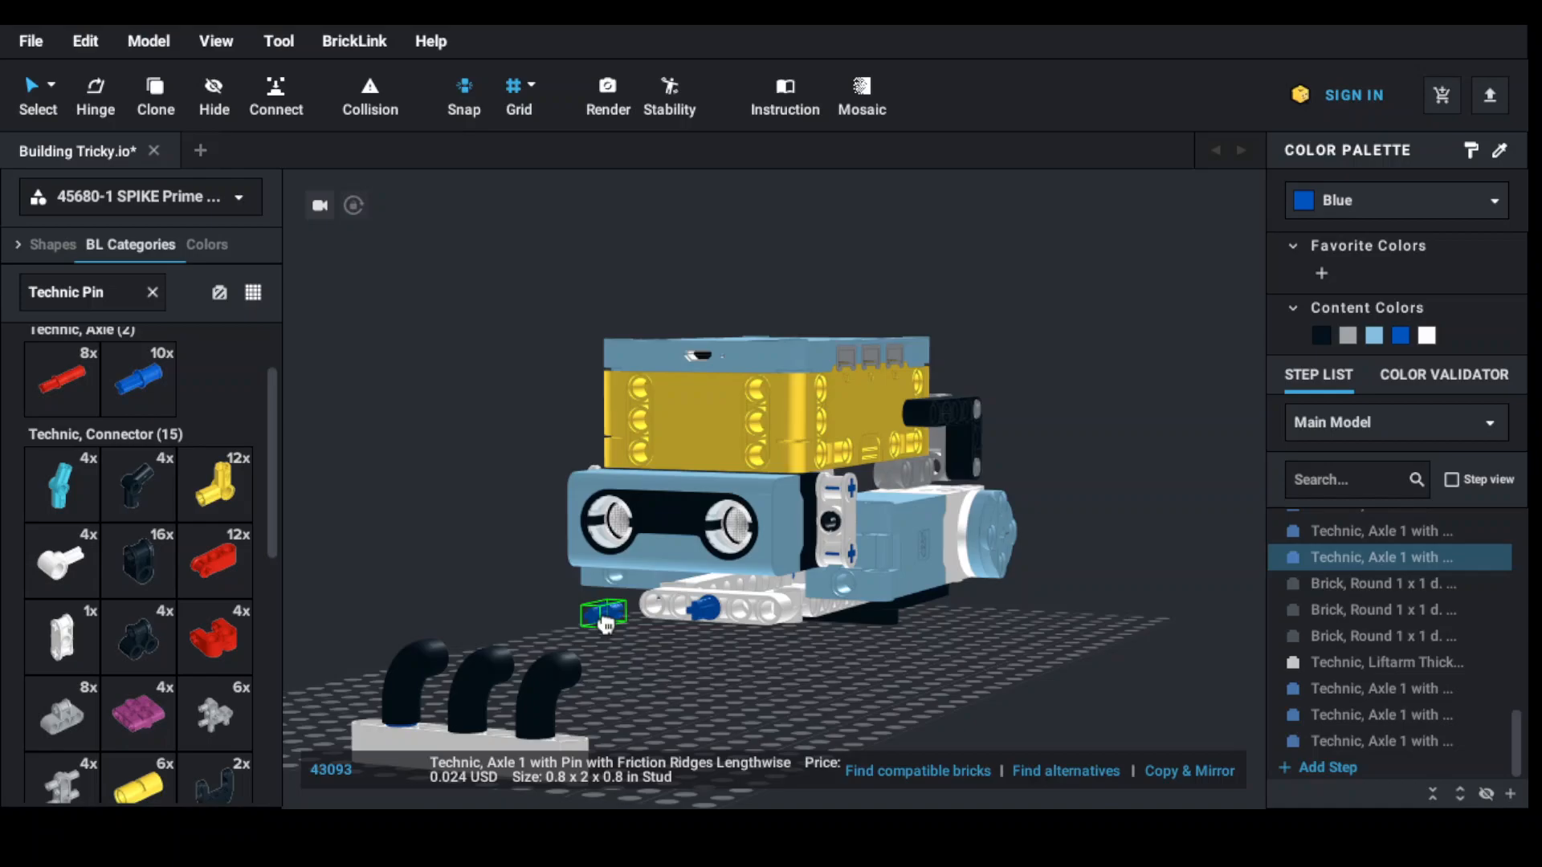
Move the blue axle pin beside the elbows and copy it for the elbow end holes
drag(603, 614, 639, 678)
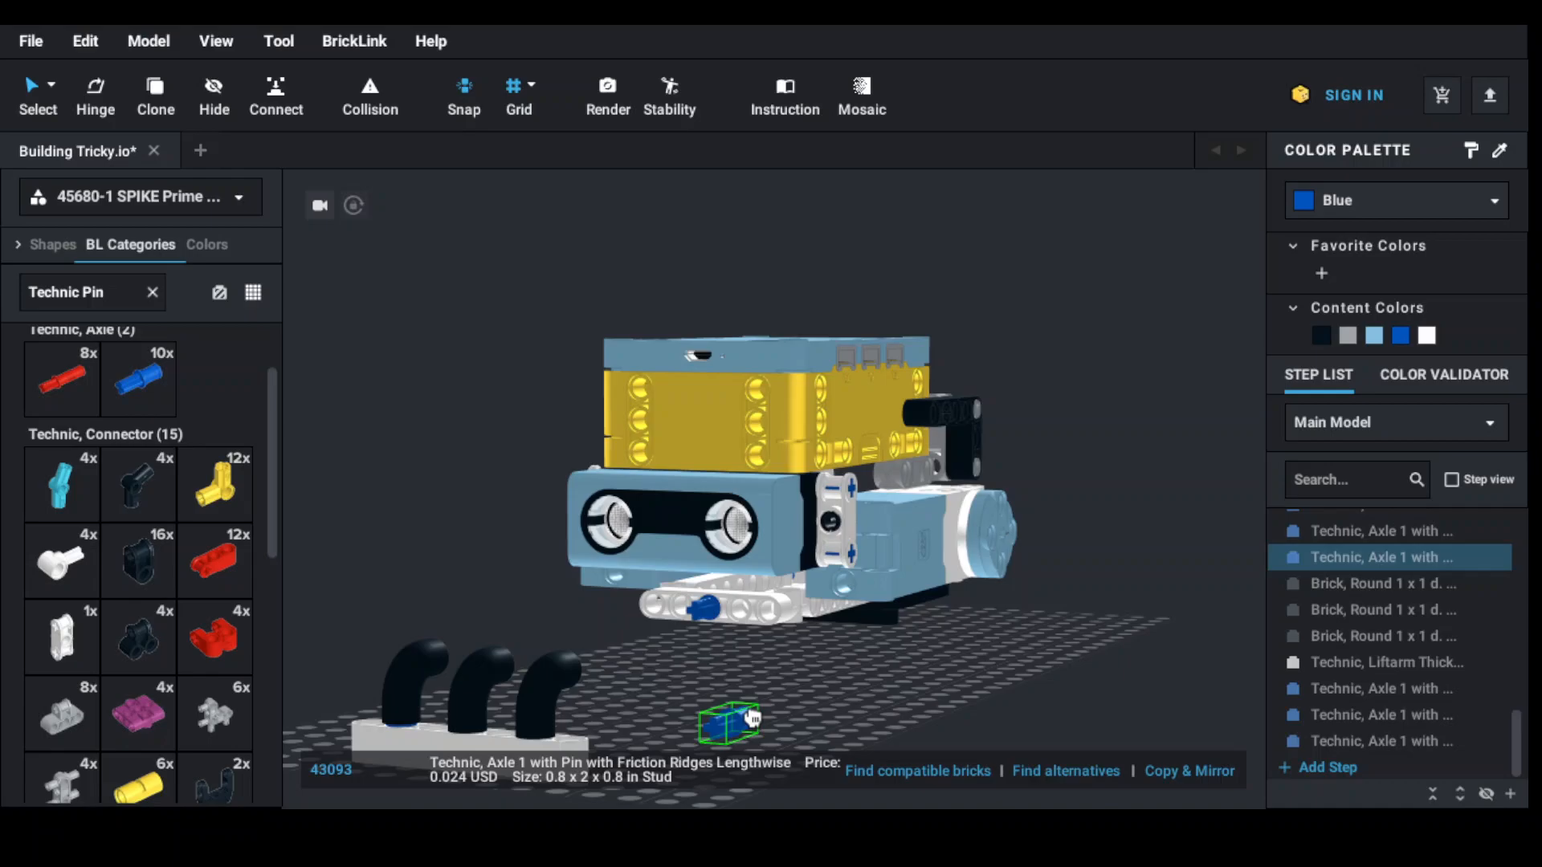
drag(727, 723, 894, 737)
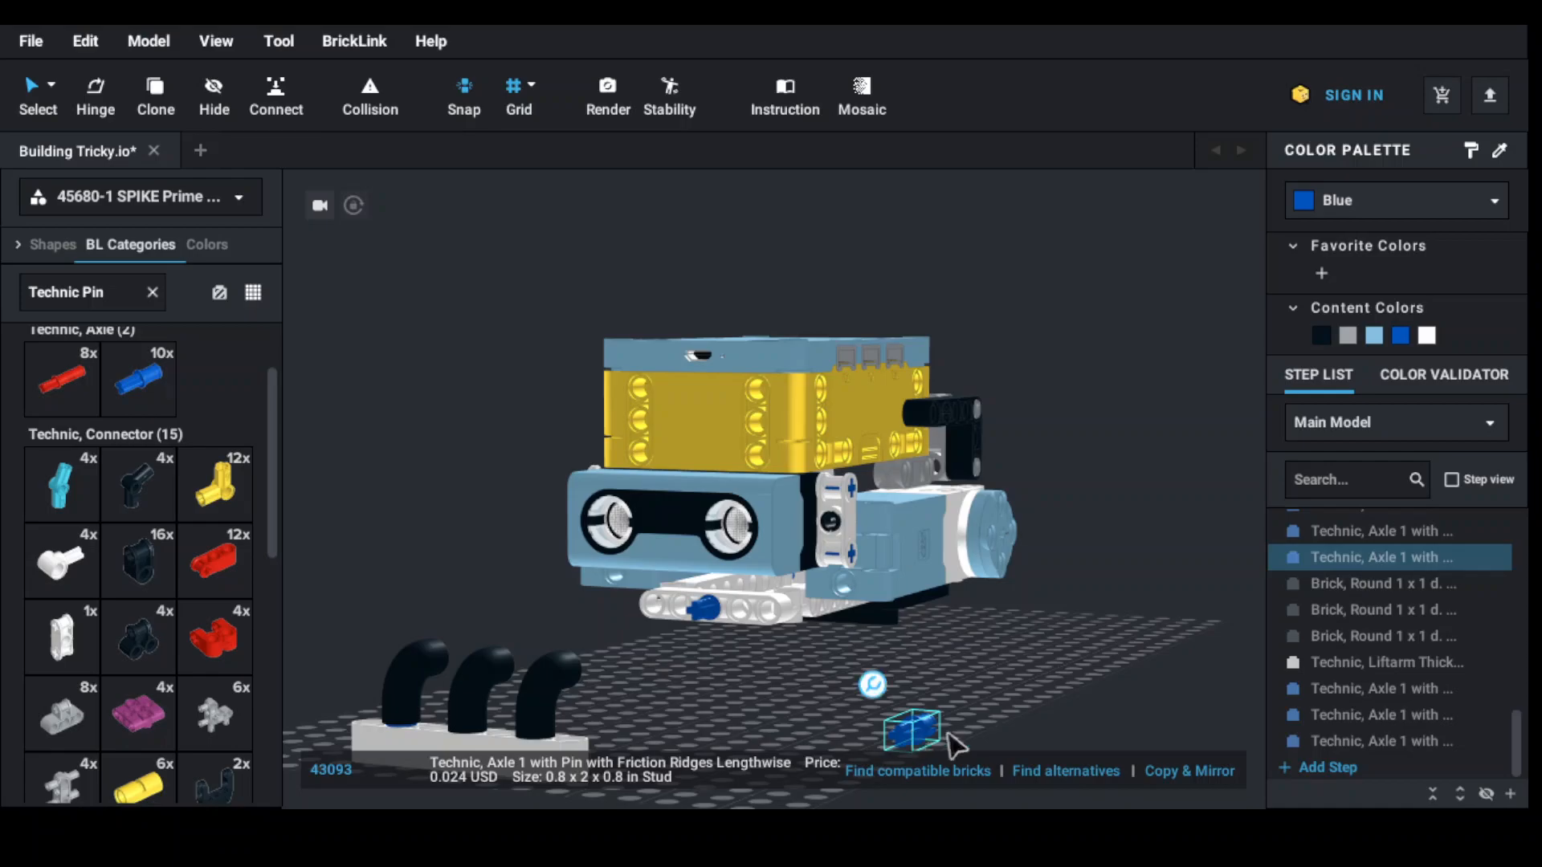
mouse_move(913, 739)
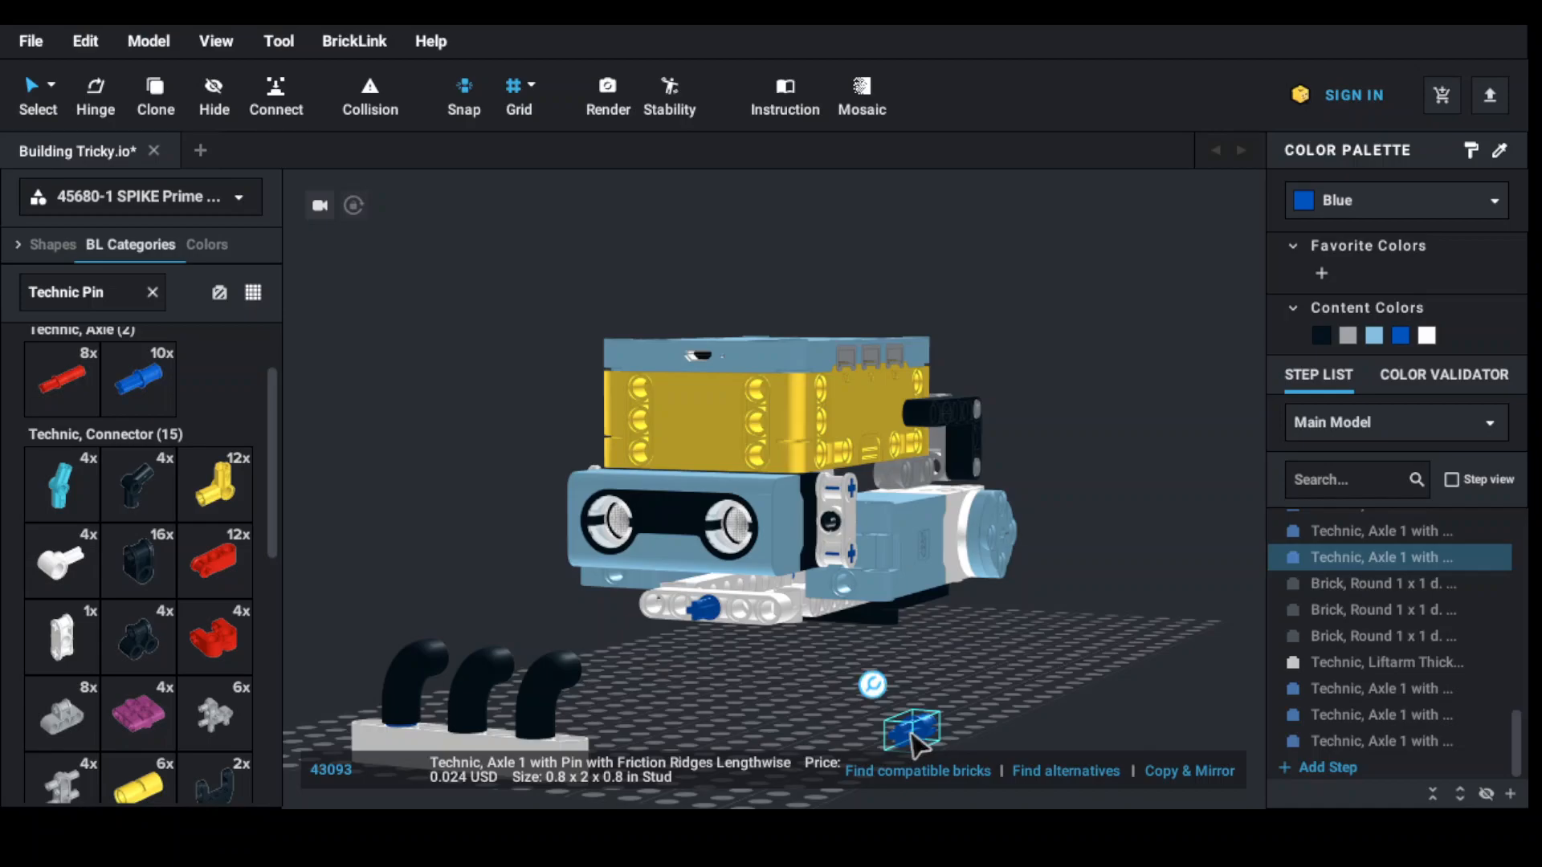
right_click(912, 733)
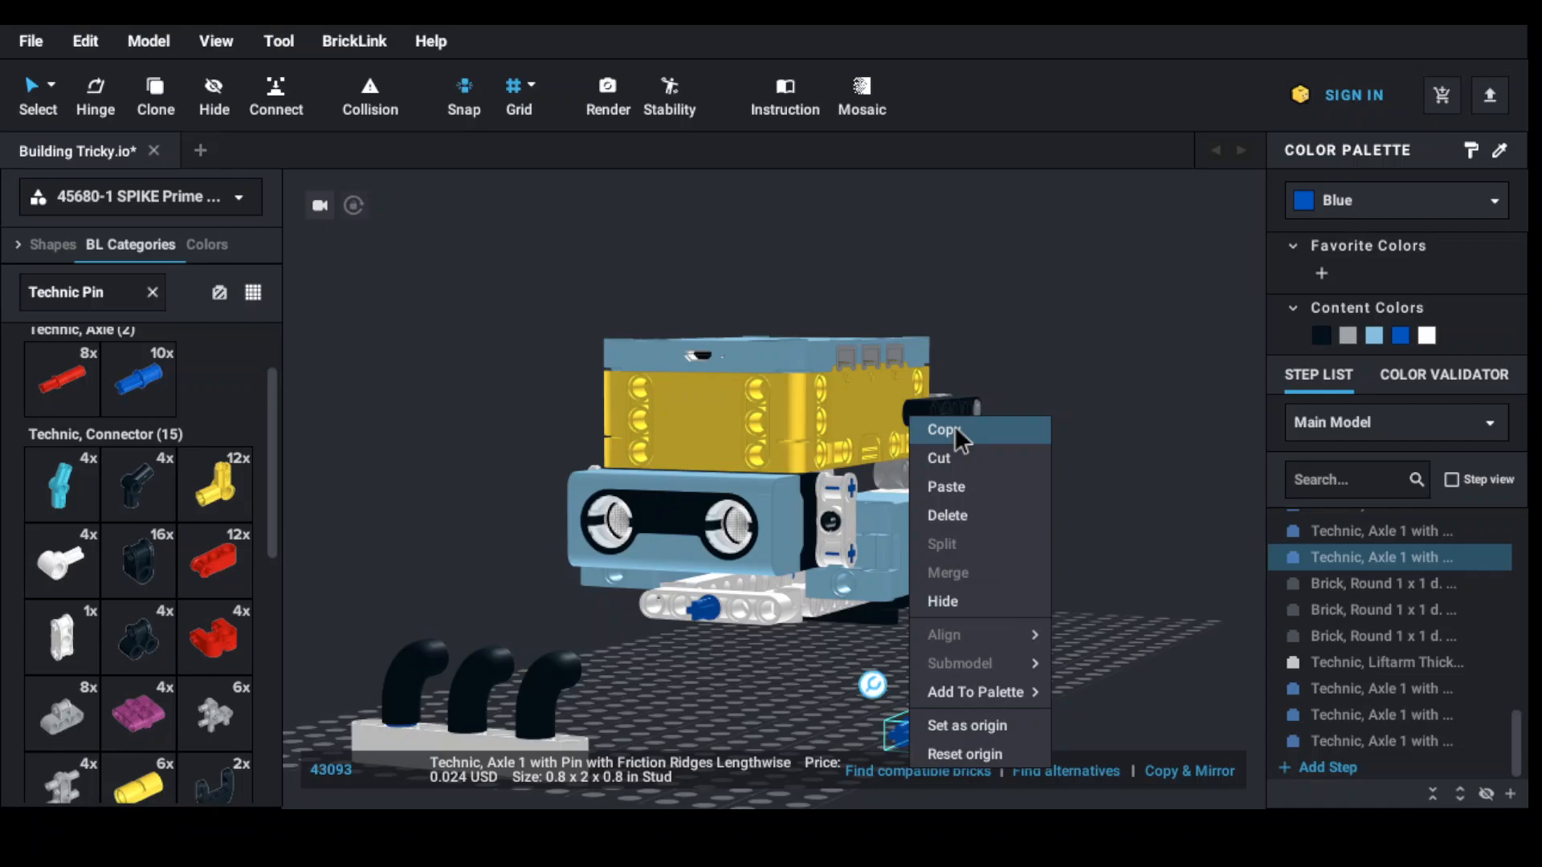
click(942, 430)
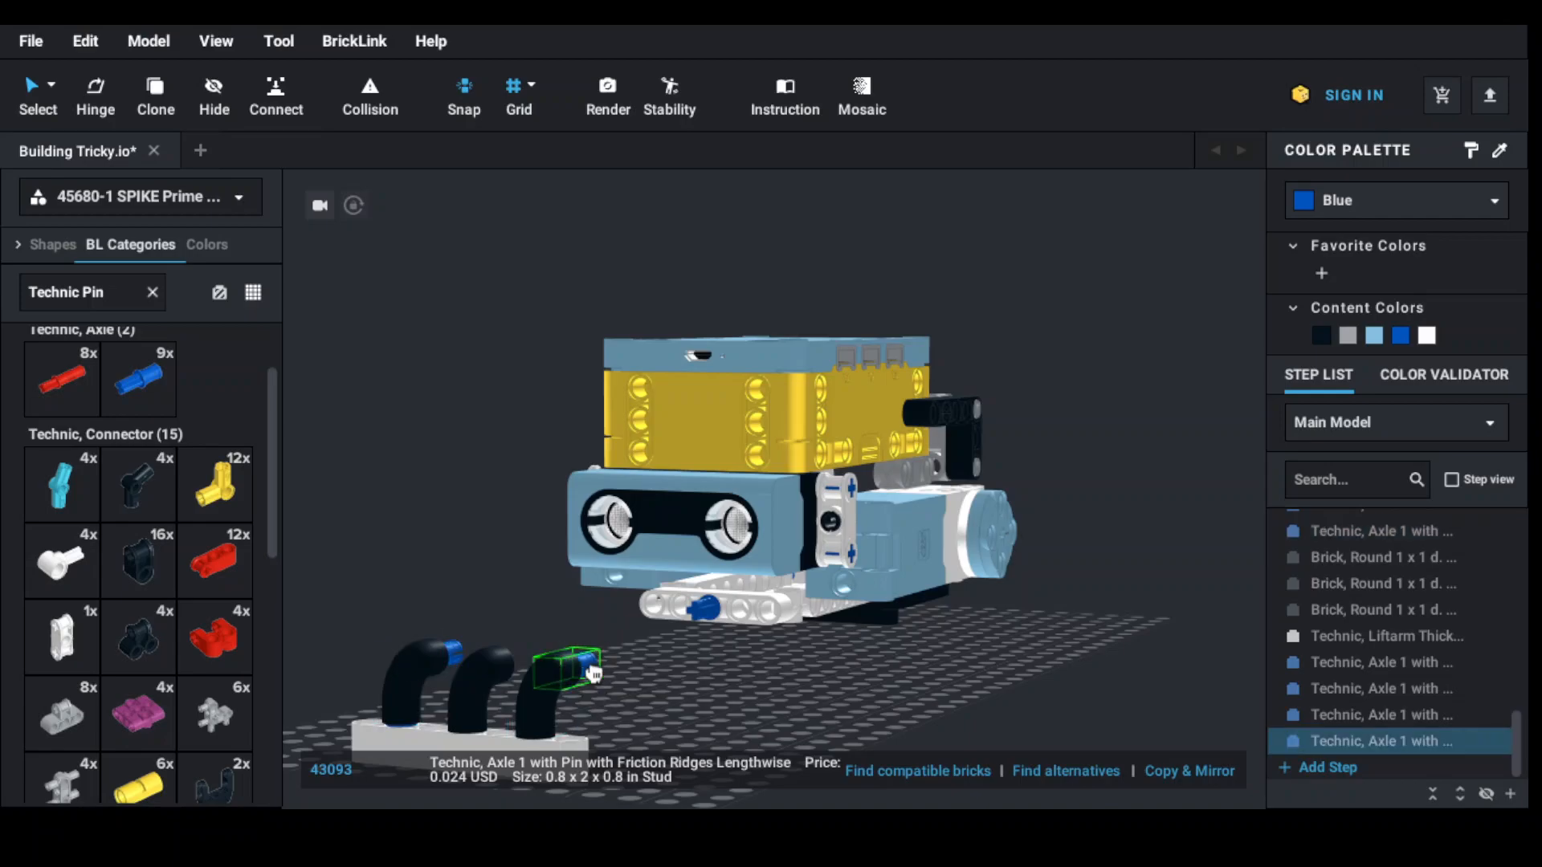
mouse_move(989, 666)
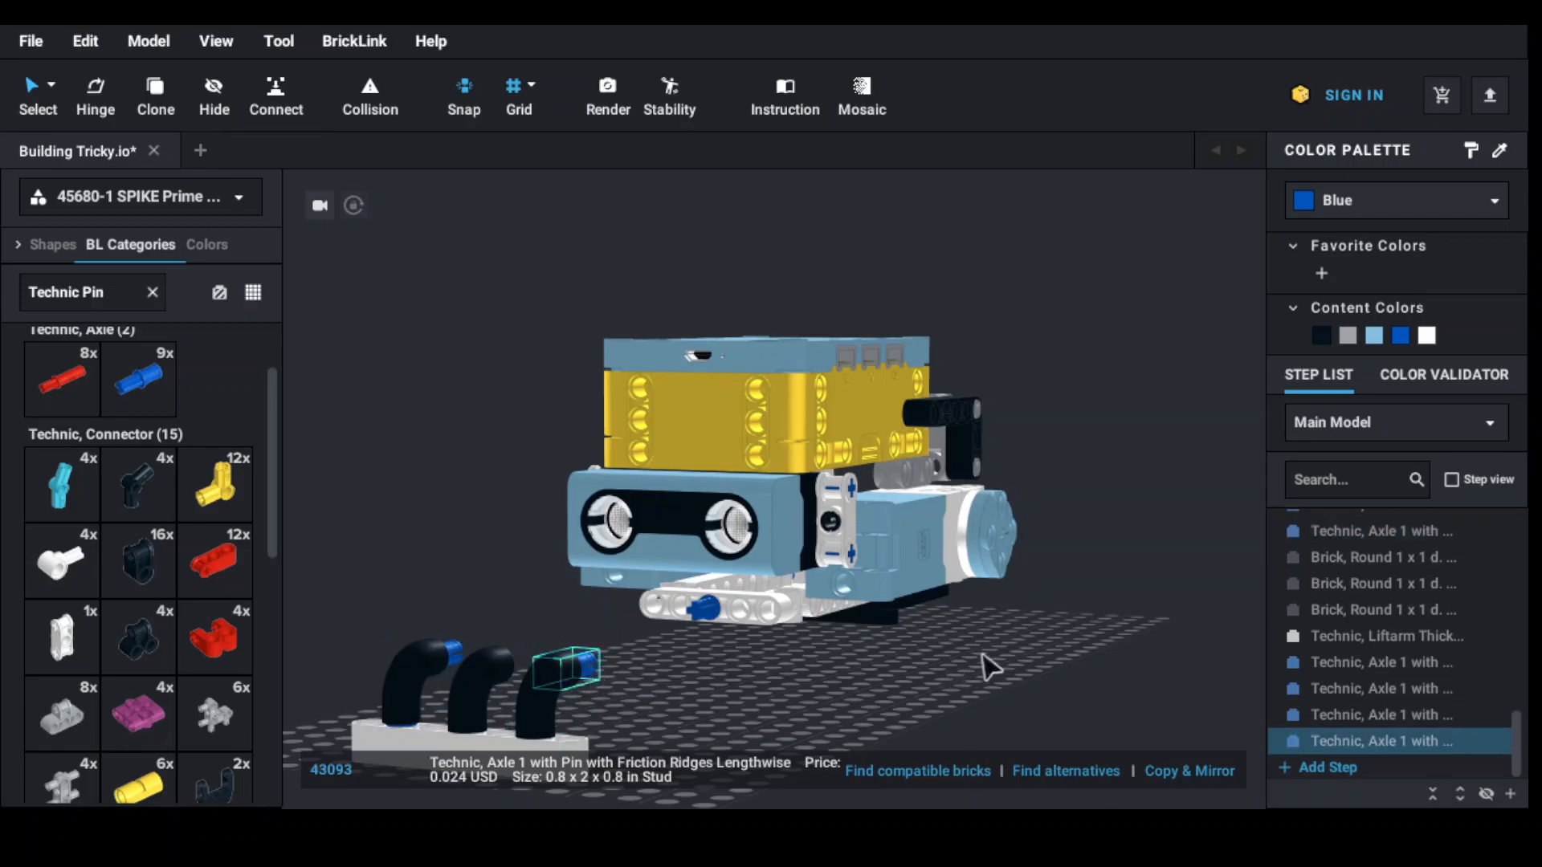
drag(988, 669, 413, 630)
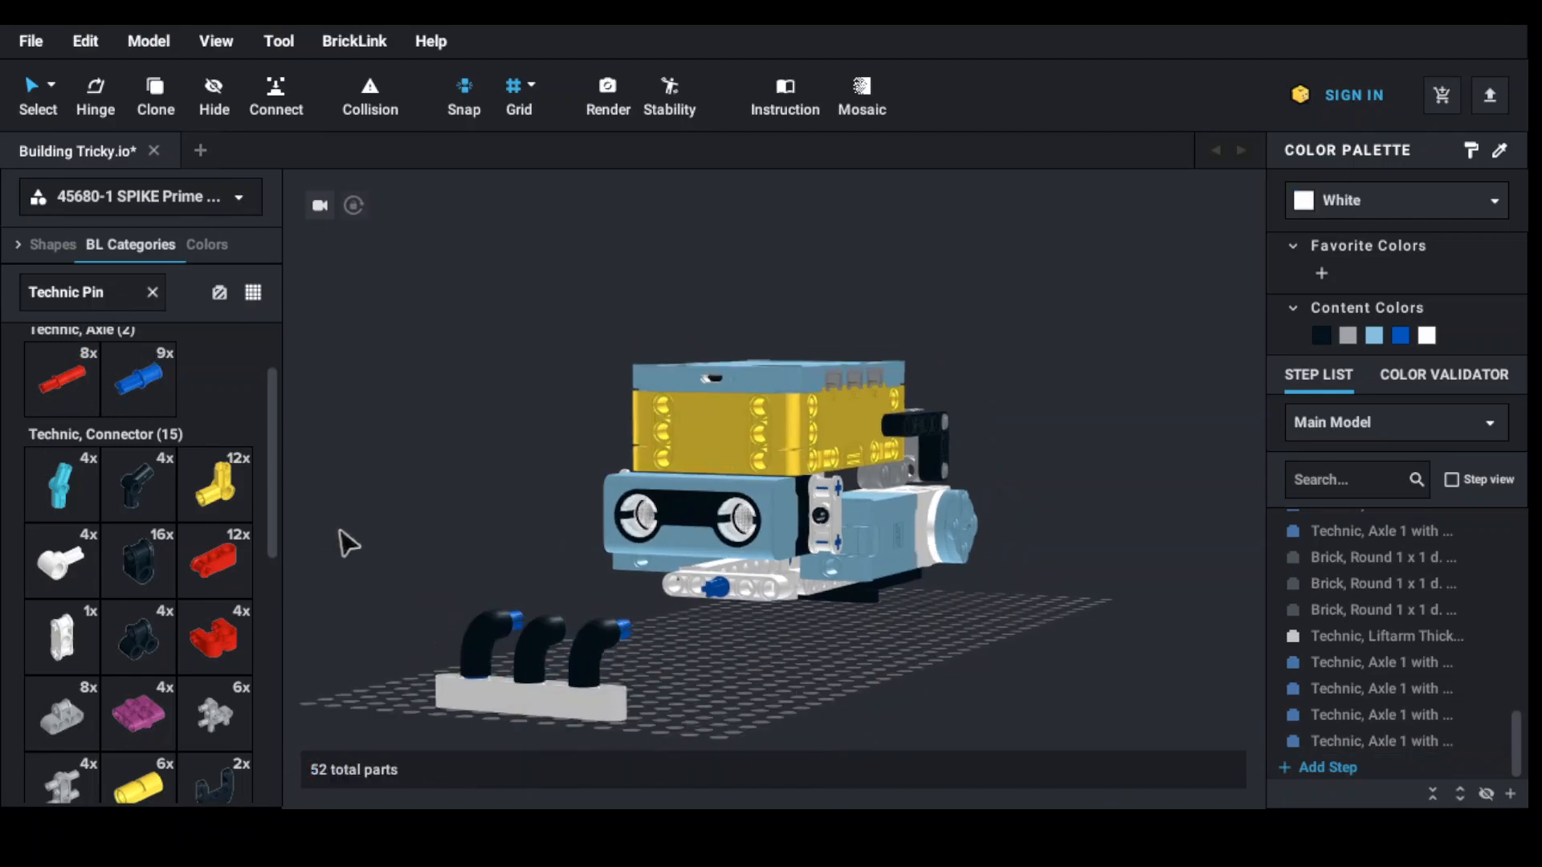
Select the liftarm assembly with elbows and pins and mount it on the robot body's side
drag(363, 561, 640, 727)
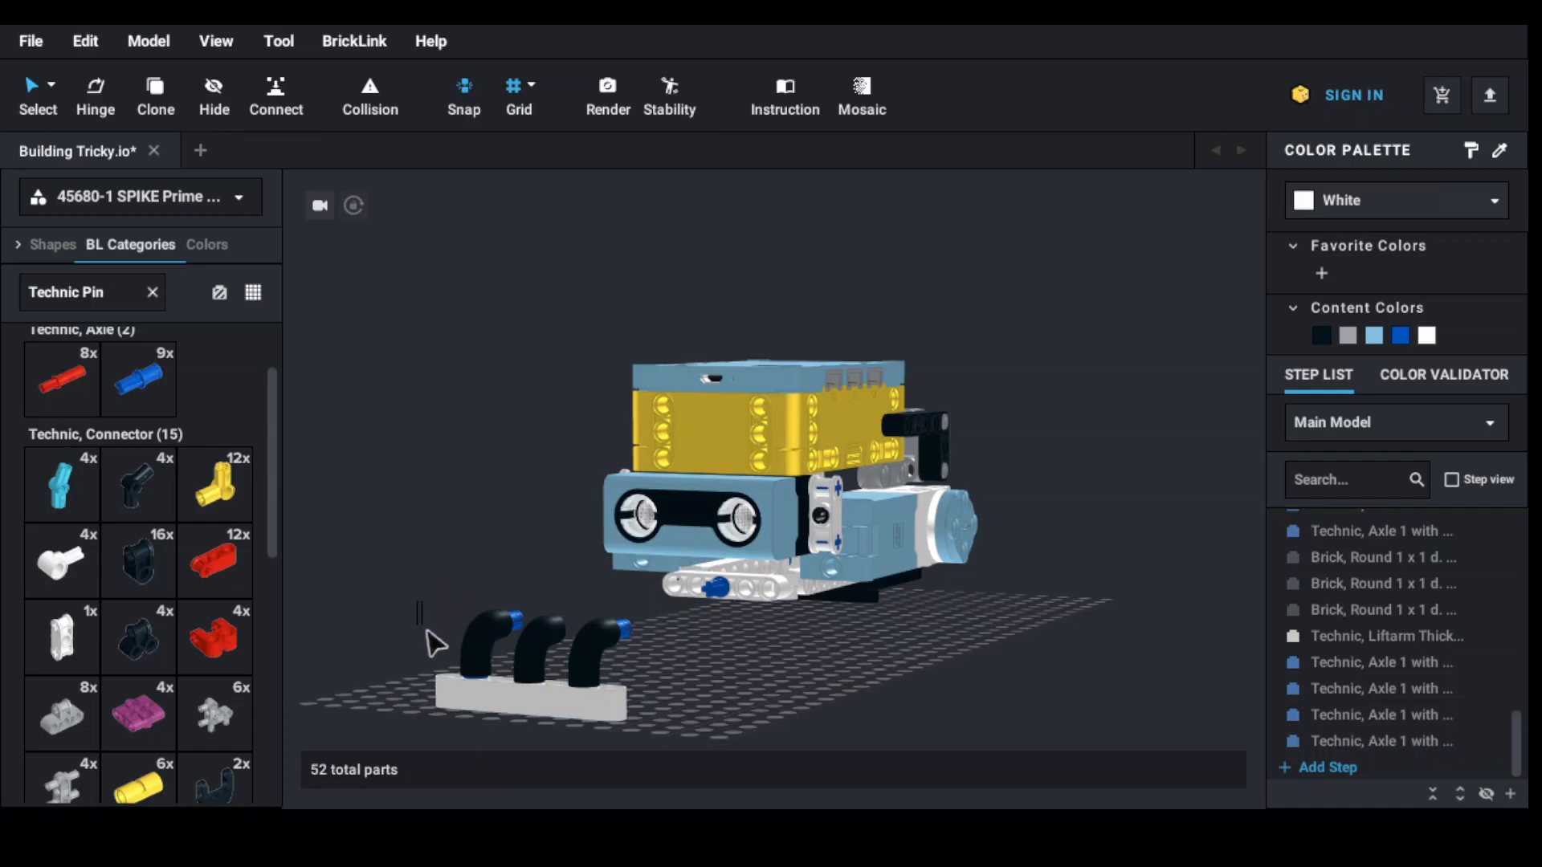
click(546, 659)
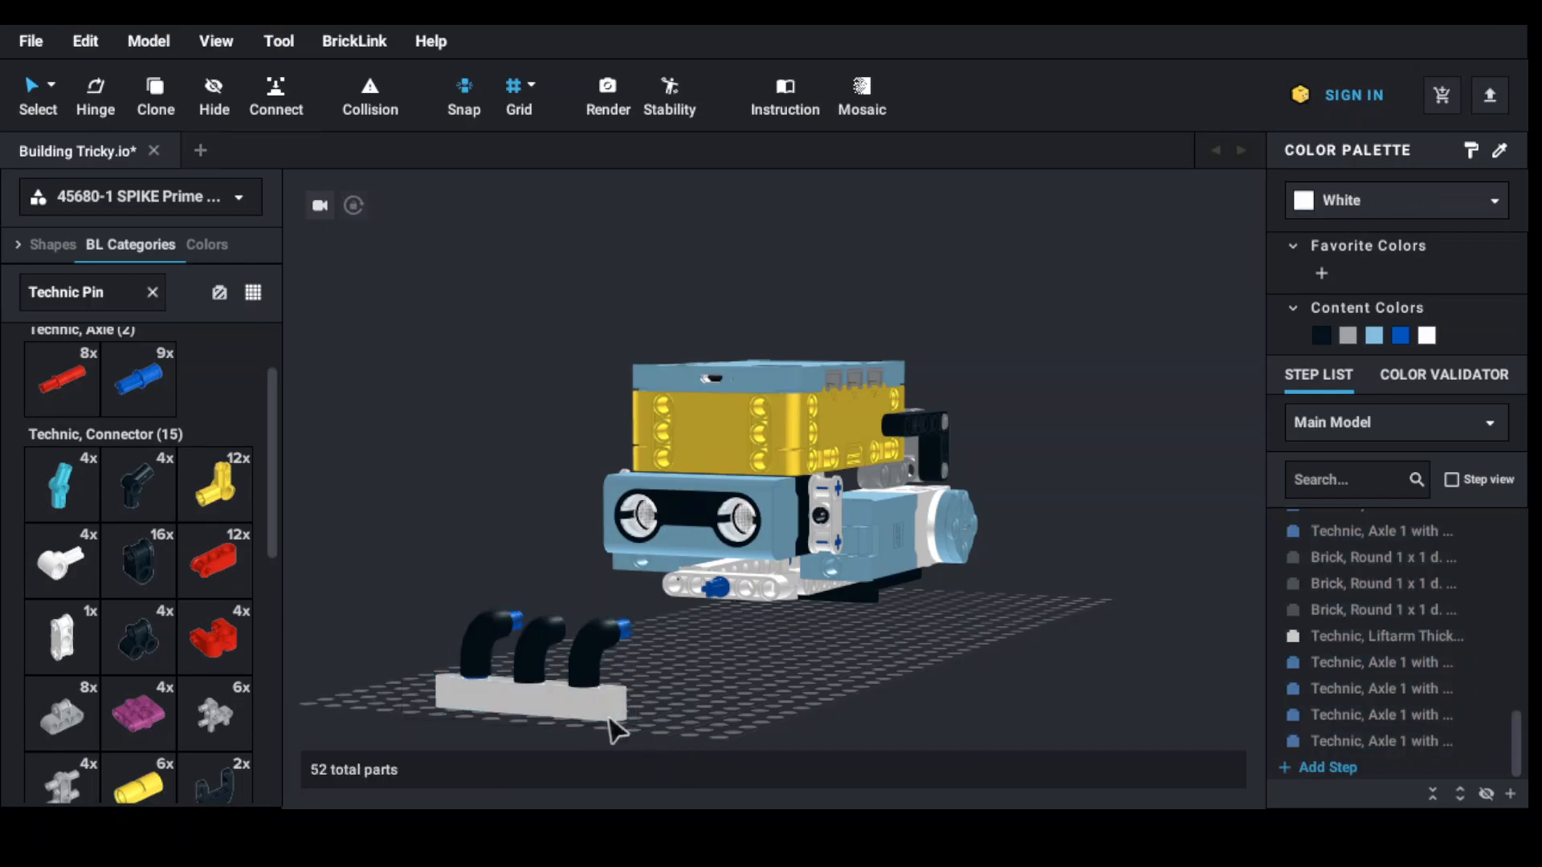
click(531, 669)
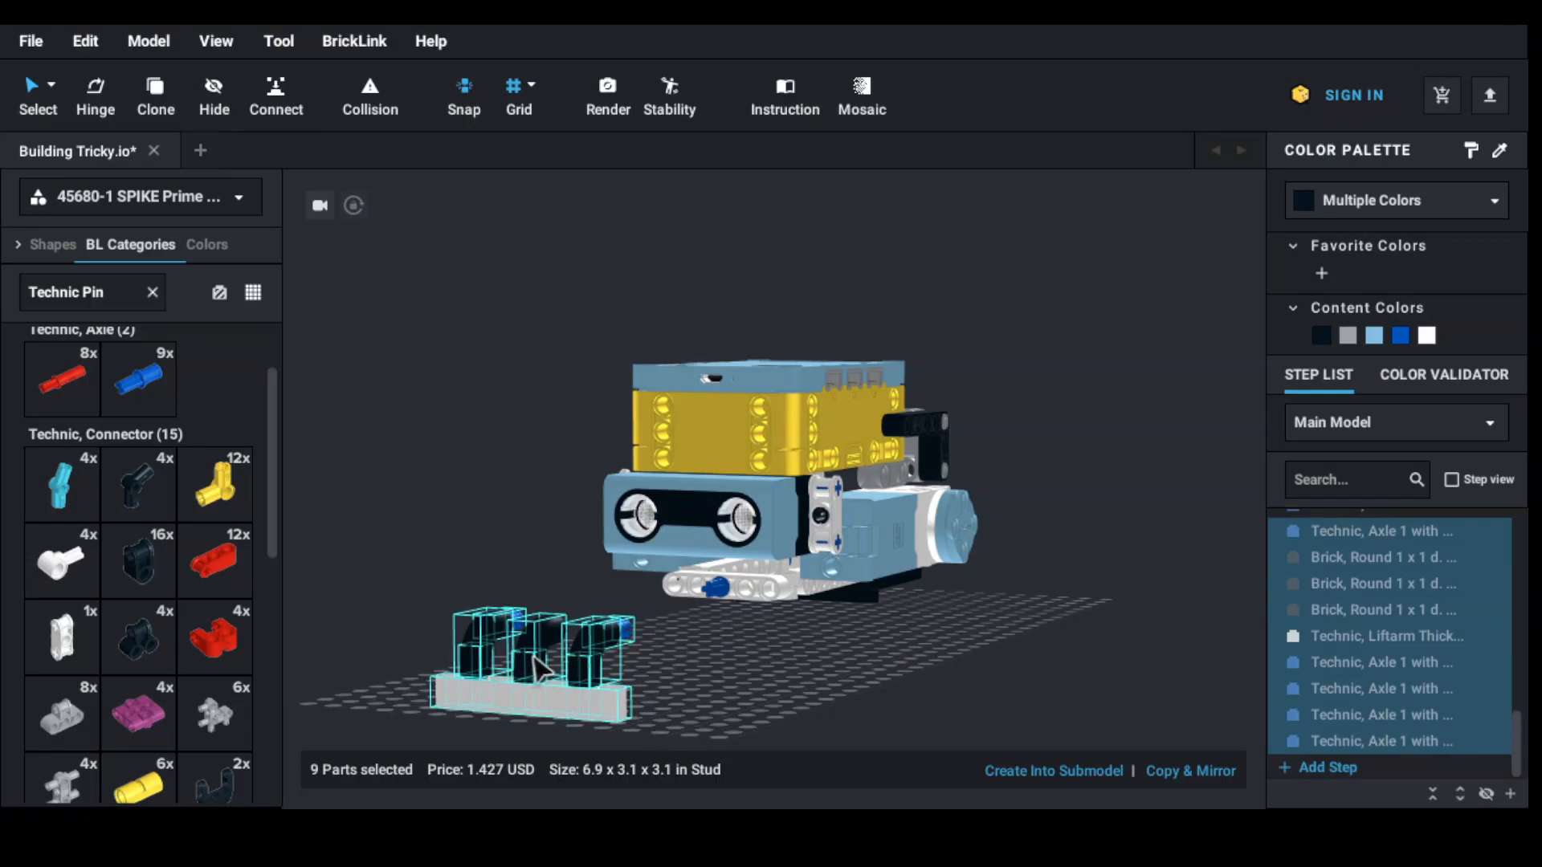
drag(536, 664, 673, 511)
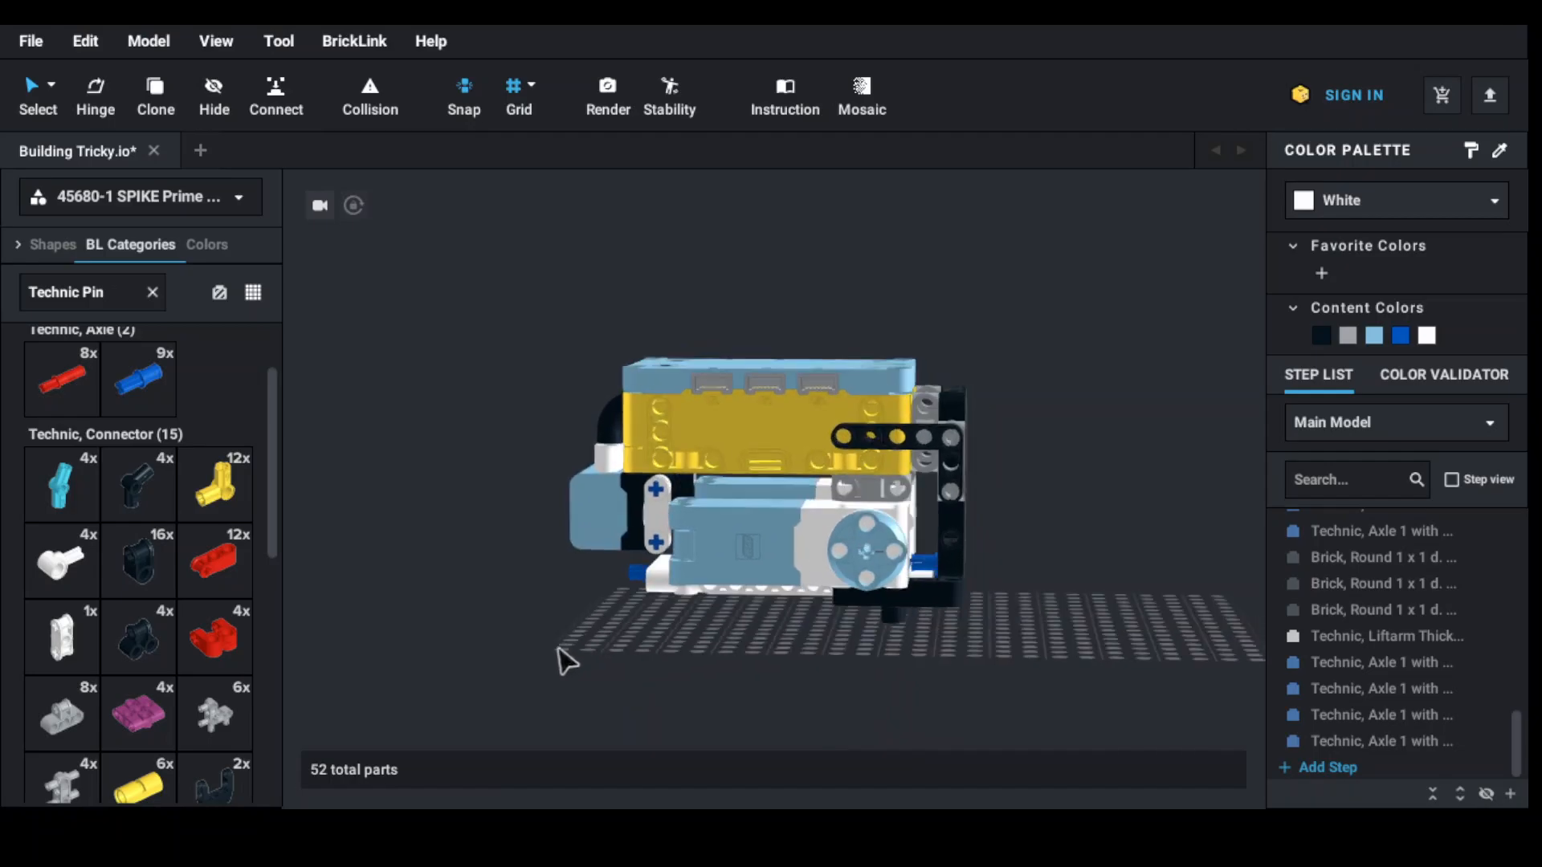
drag(566, 658, 609, 639)
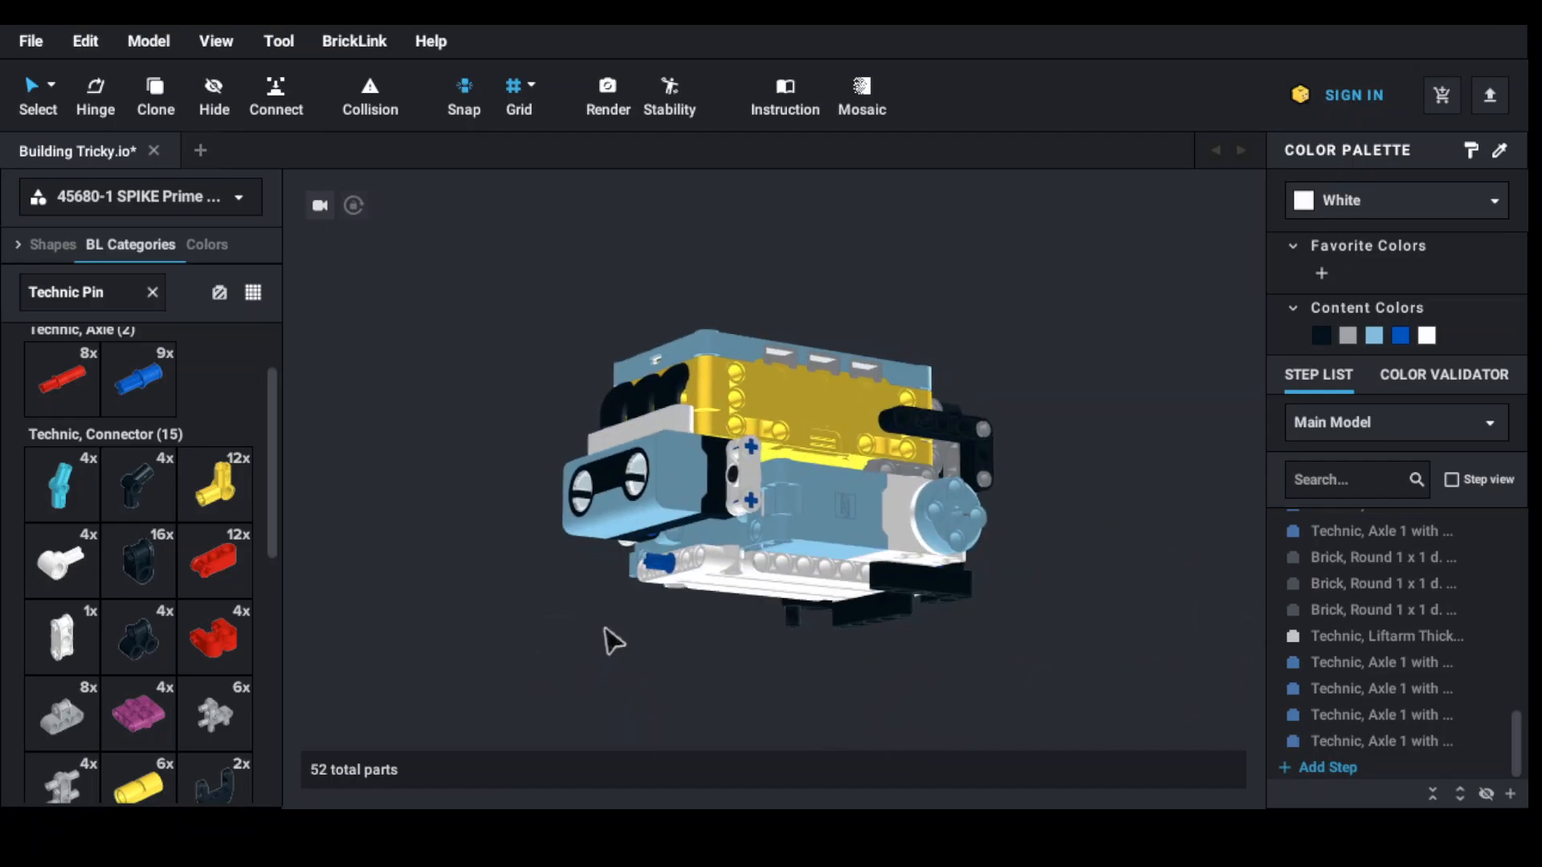